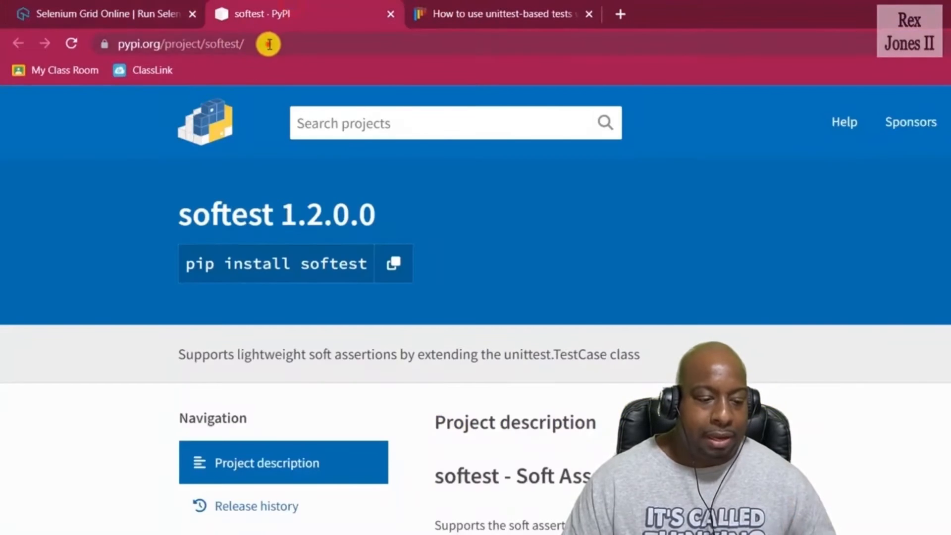
Review the unittest-with-pytest guide and the softest PyPI summary about extending unittest.TestCase
left_click(179, 42)
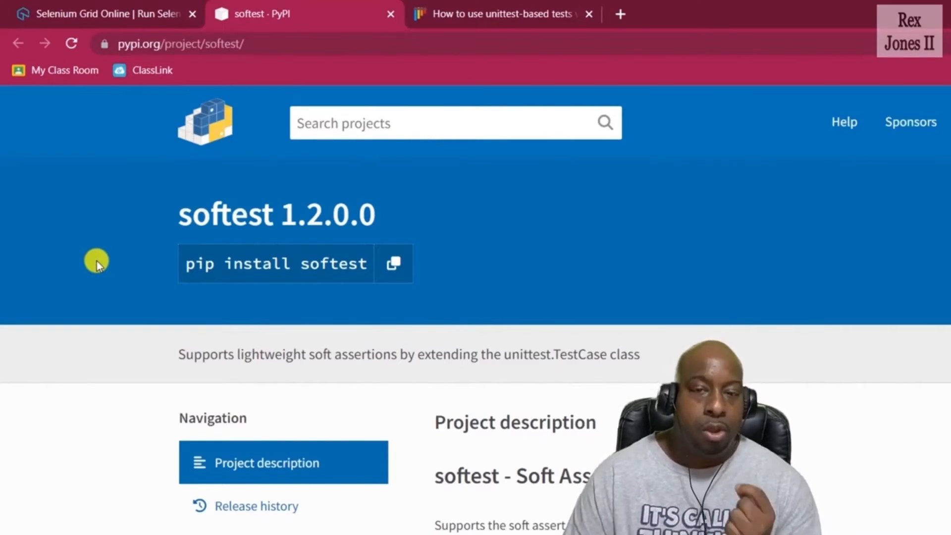
scroll("down", 3)
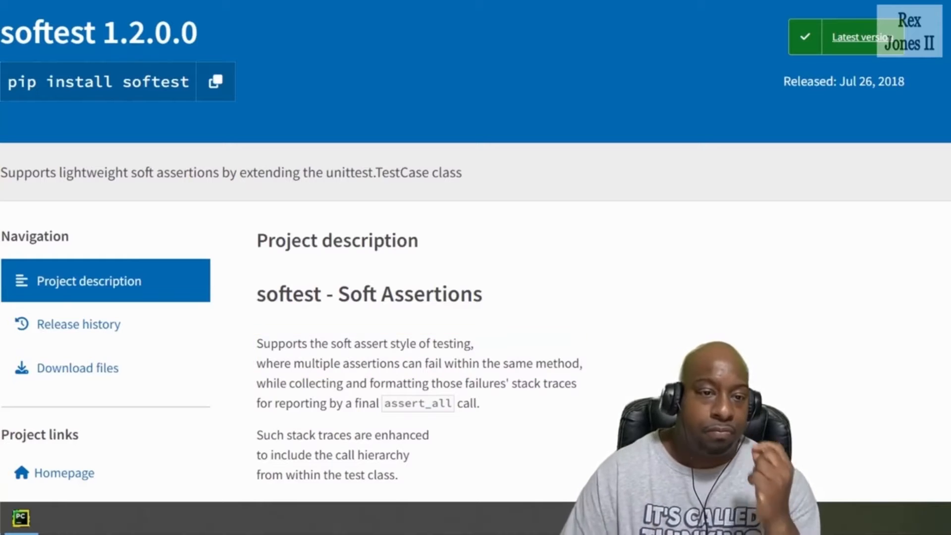
scroll("down", 3)
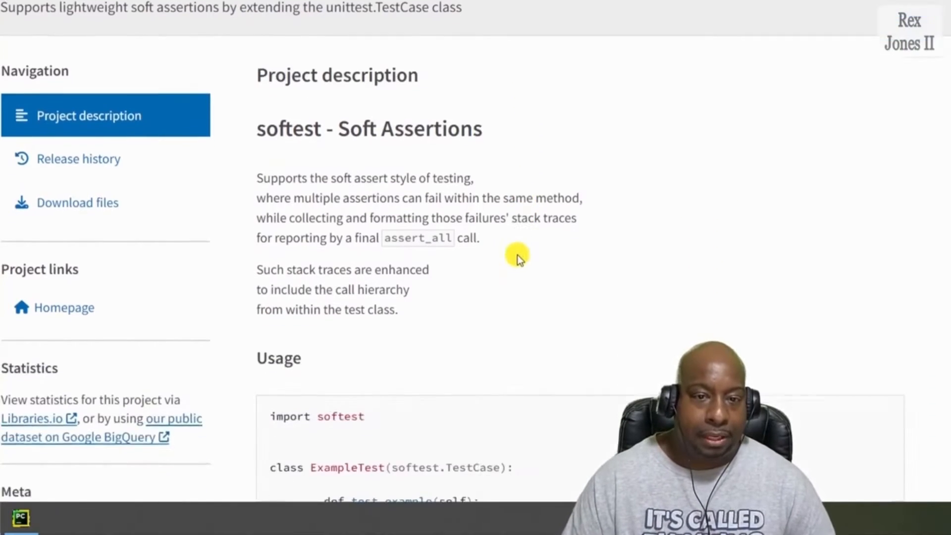
scroll("down", 3)
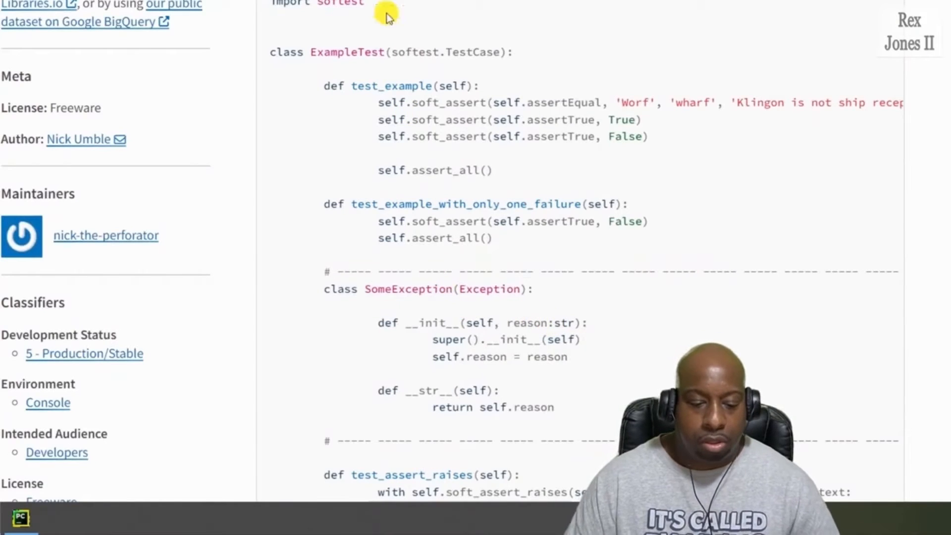
scroll("up", 3)
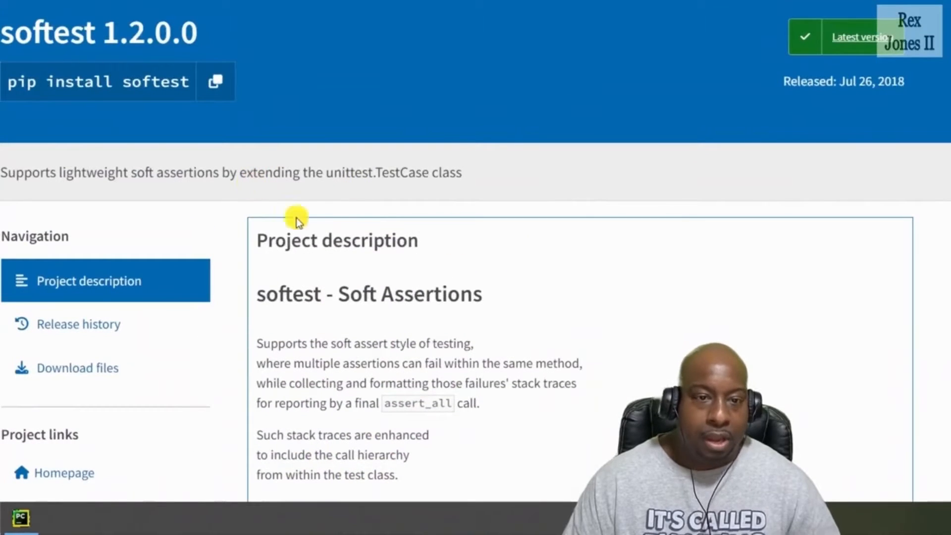
left_click_drag(239, 173, 461, 173)
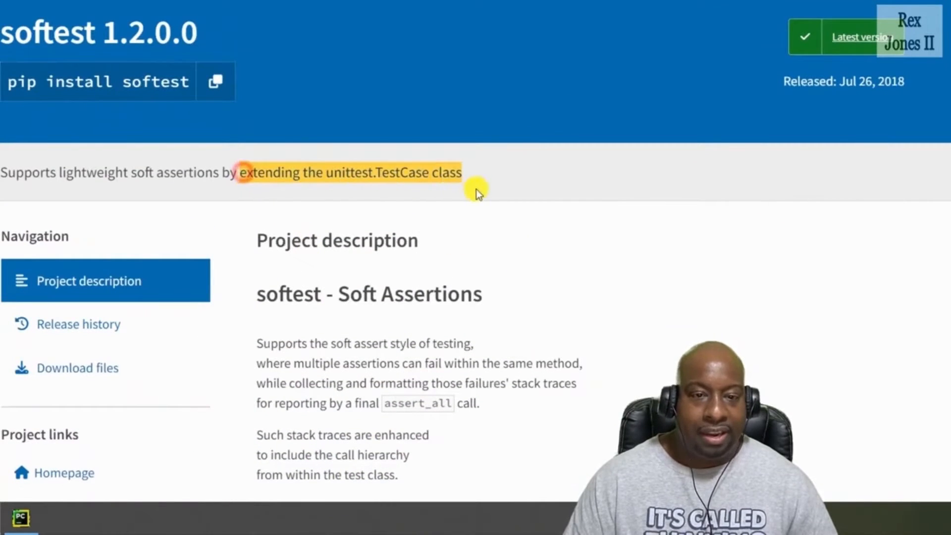
left_click(539, 283)
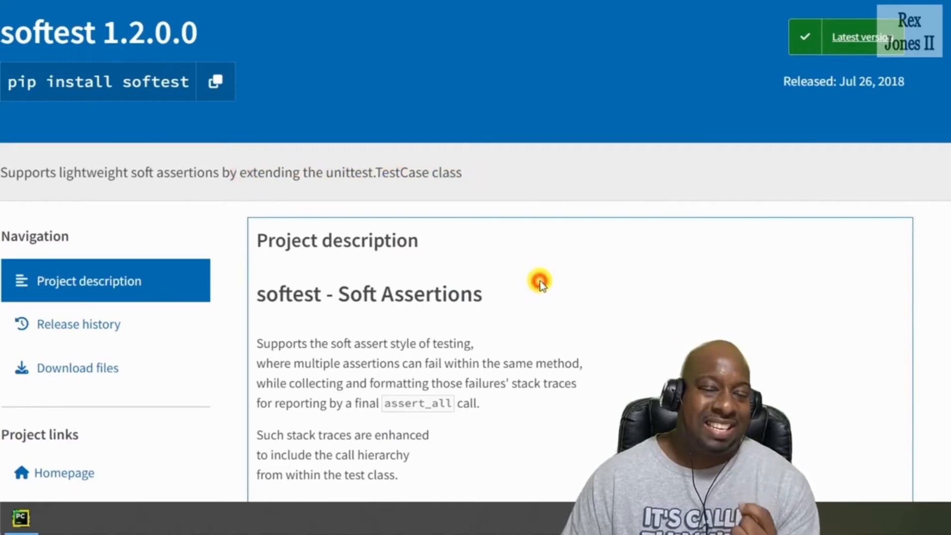
mouse_move(561, 354)
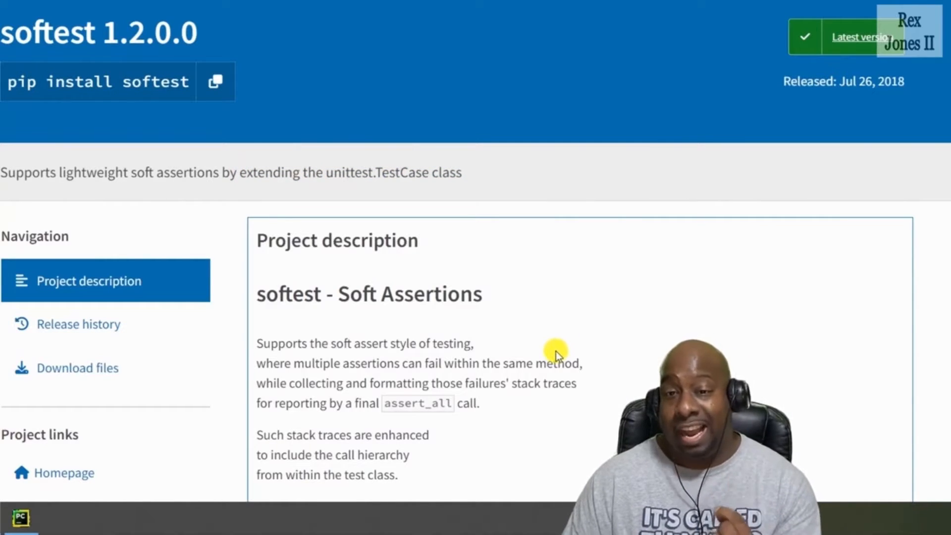
mouse_move(561, 320)
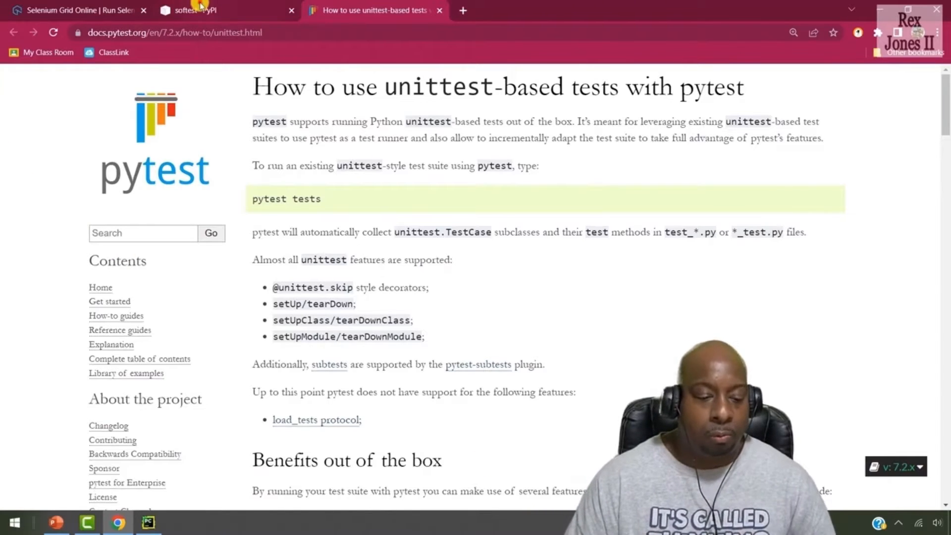
Run pip install softest in the PyCharm terminal, reporting requirement already satisfied
left_click(188, 10)
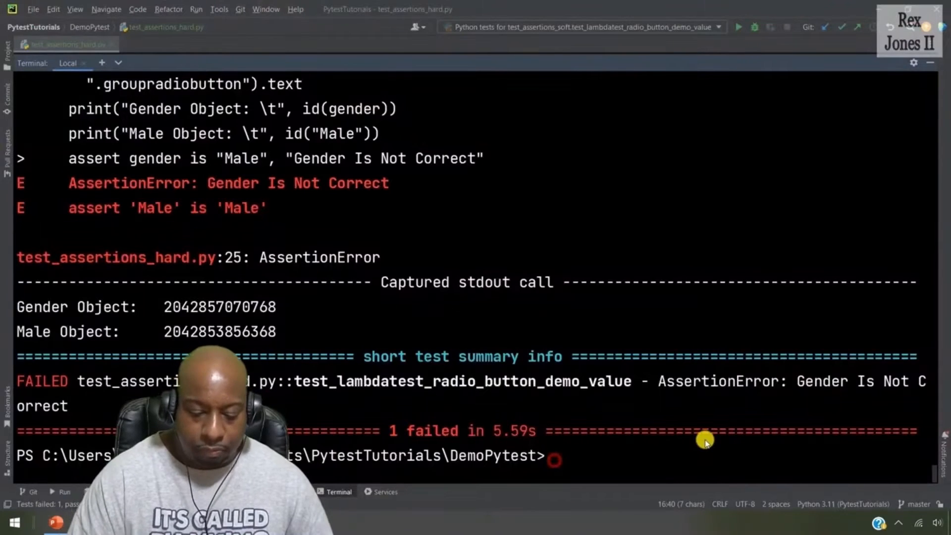
mouse_move(551, 452)
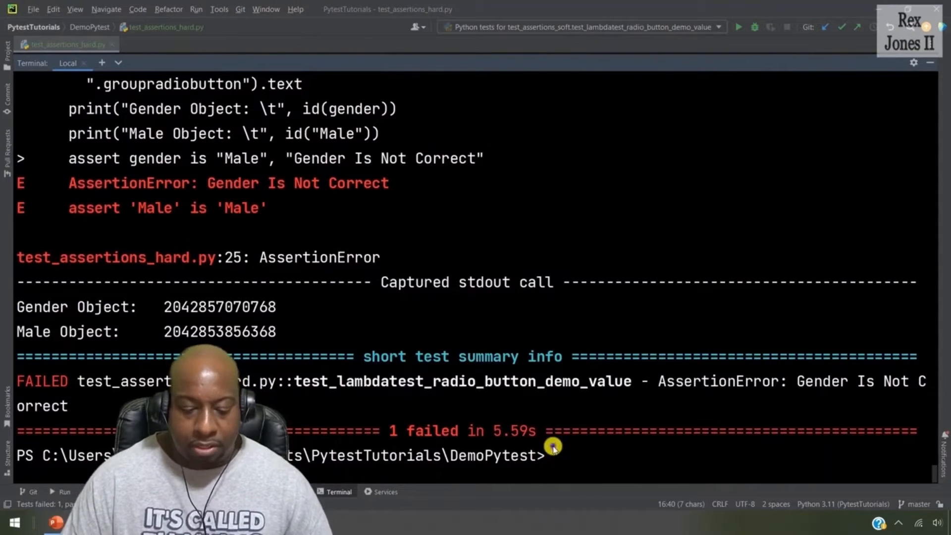
type("pip install softest")
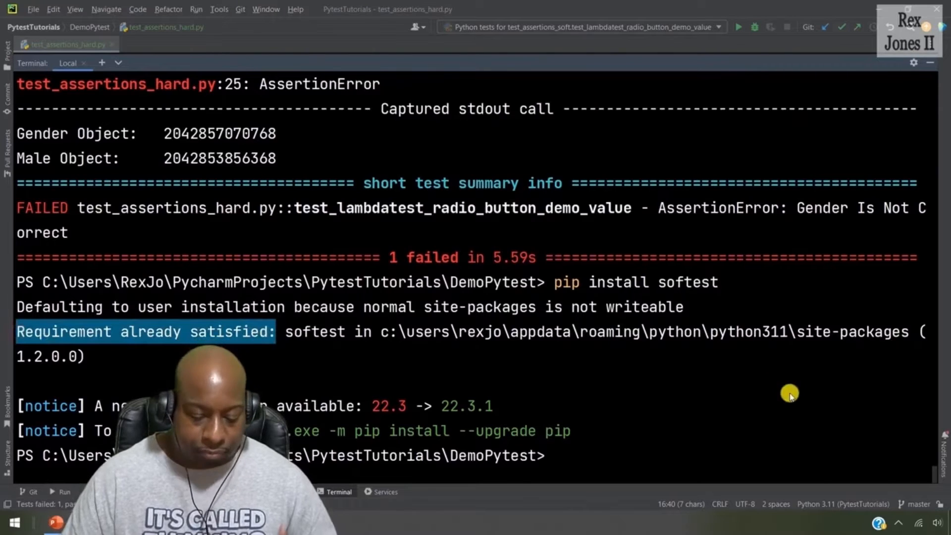
Run pip uninstall softest, confirm with y, and reinstall softest 1.2.0.0
type("pip un")
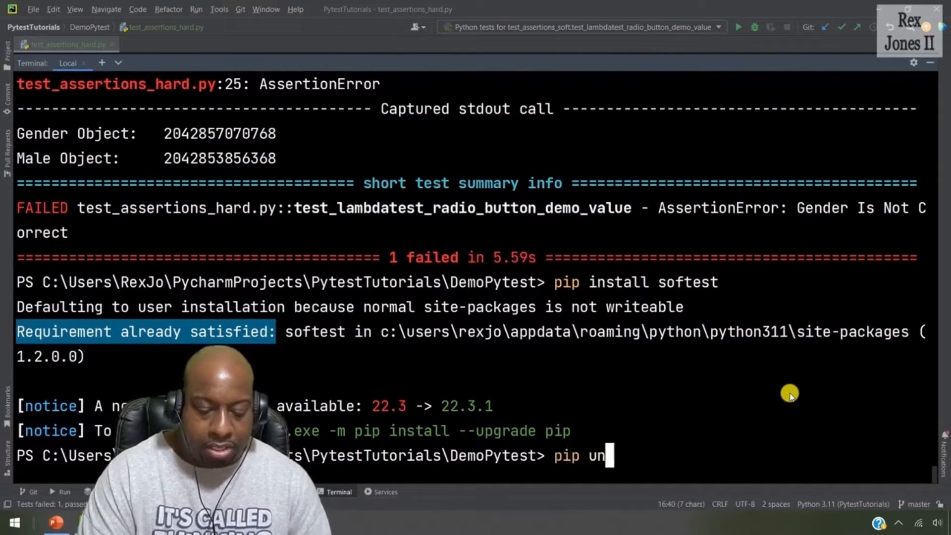
type("install")
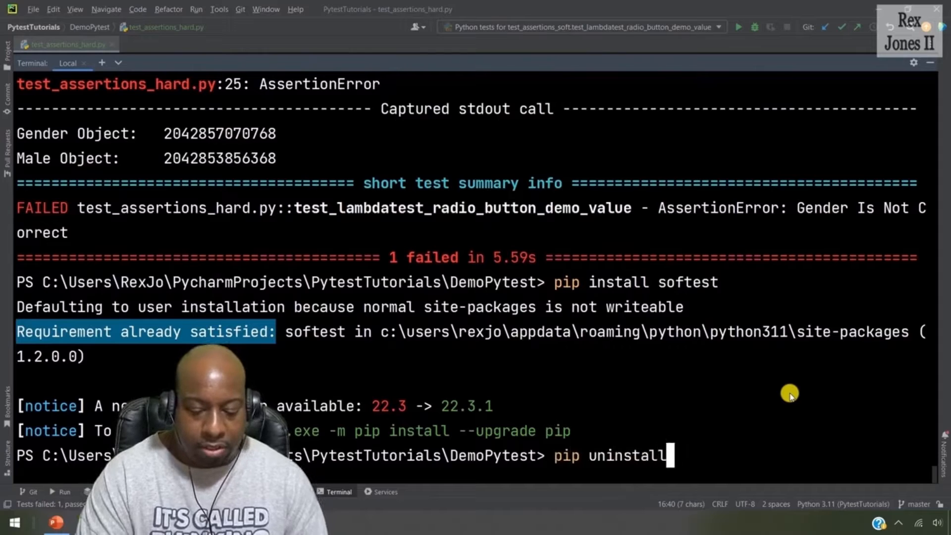
type("s")
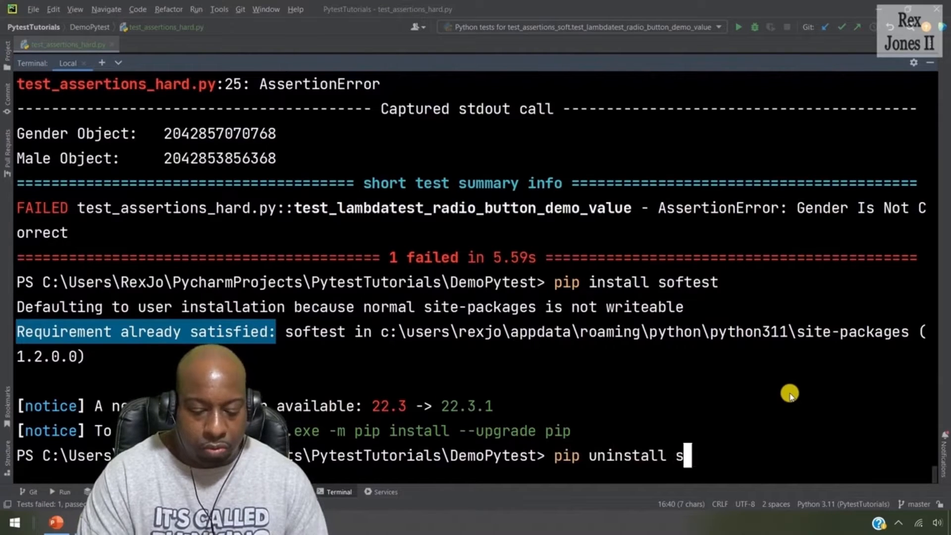
type("oftest")
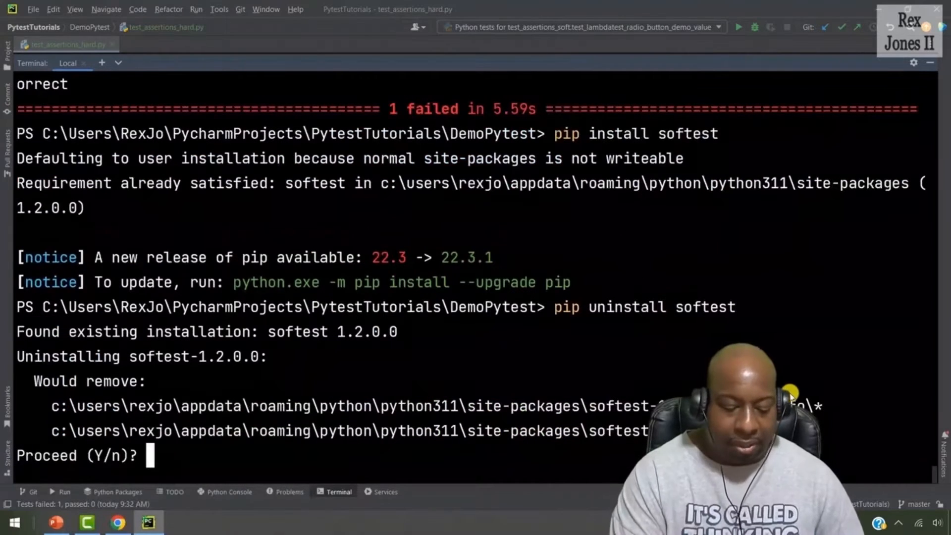
type("y")
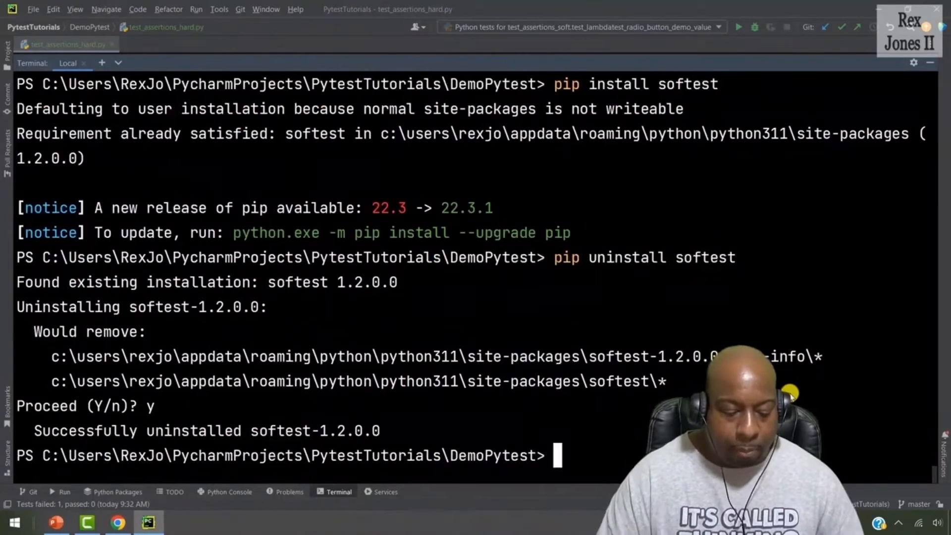
right_click(557, 455)
type("pip install softest")
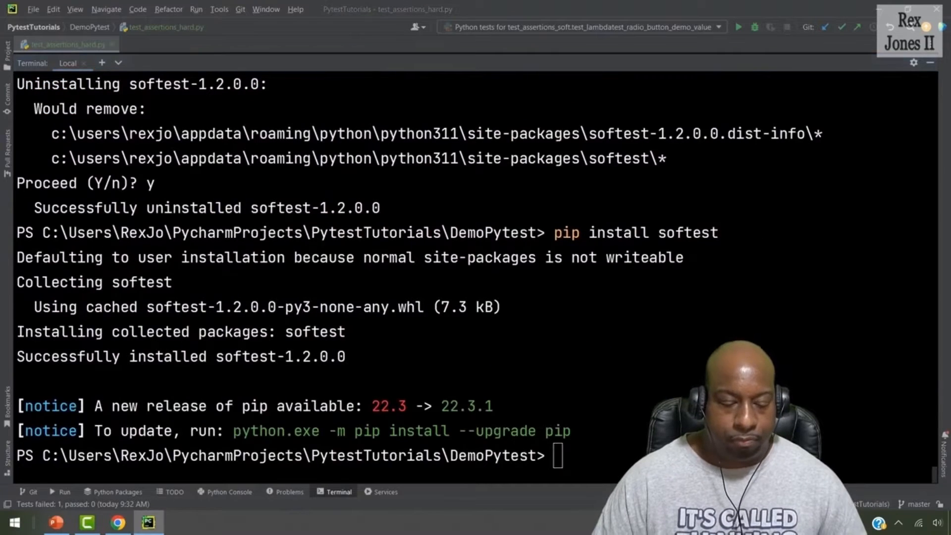
mouse_move(664, 188)
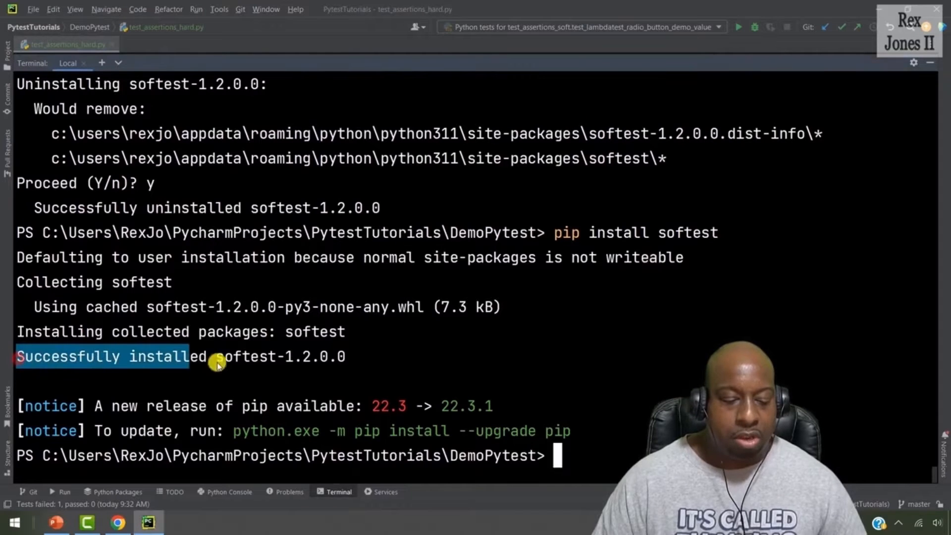
left_click_drag(215, 357, 328, 357)
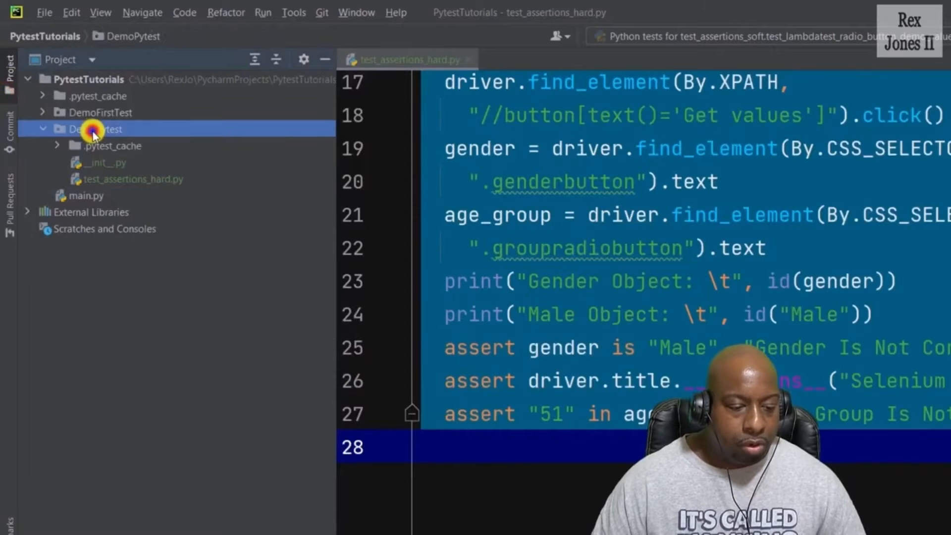
Create a new Python file test_assertions_soft in the DemoPytest folder
right_click(92, 129)
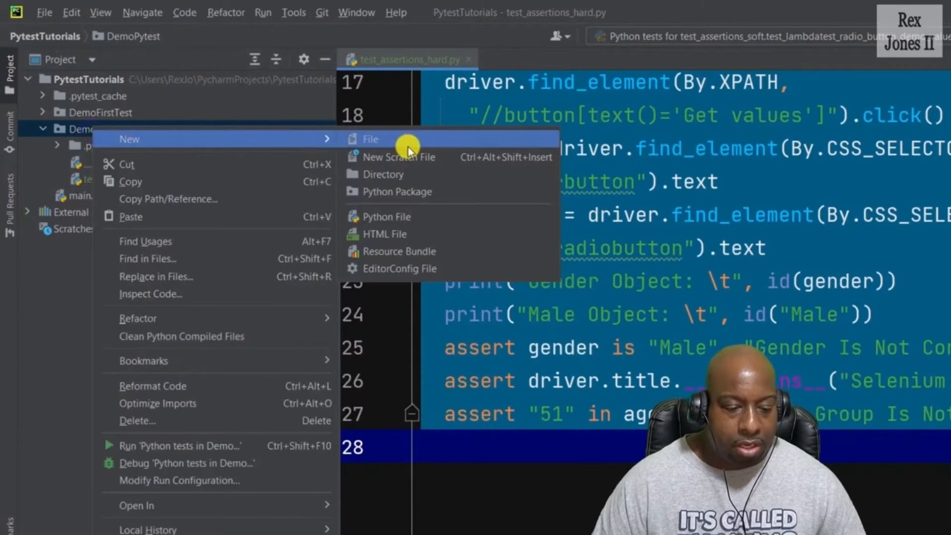
left_click(388, 217)
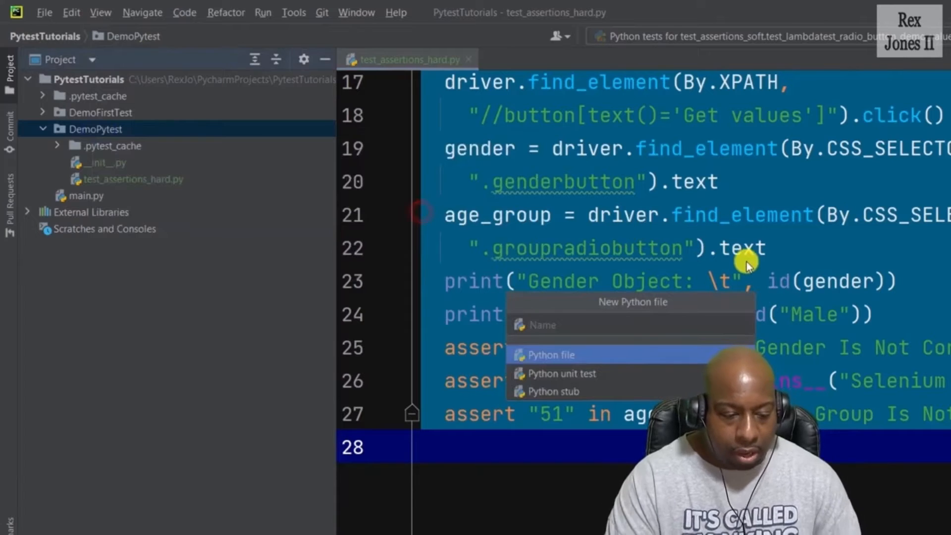
type("test_")
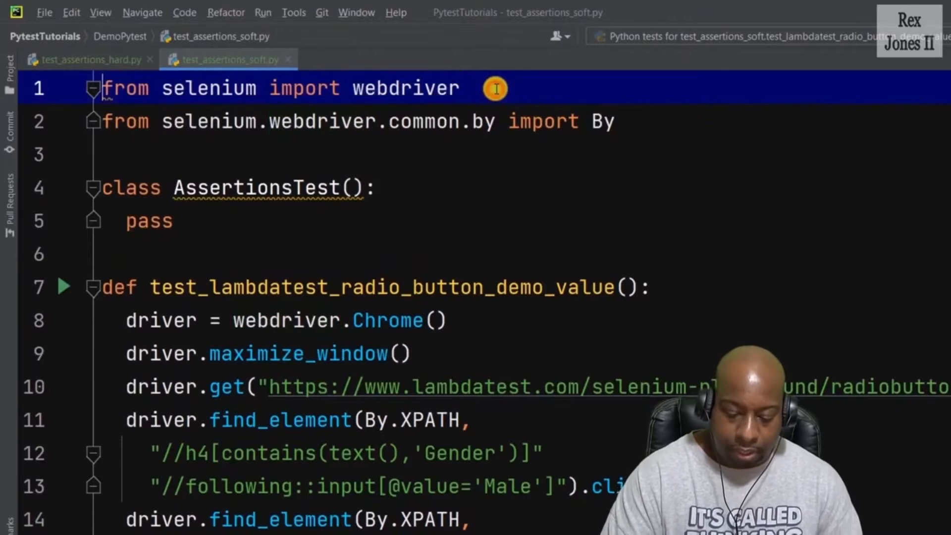
Import softest and define AssertionsTest subclassing softest.TestCase
type("import softest")
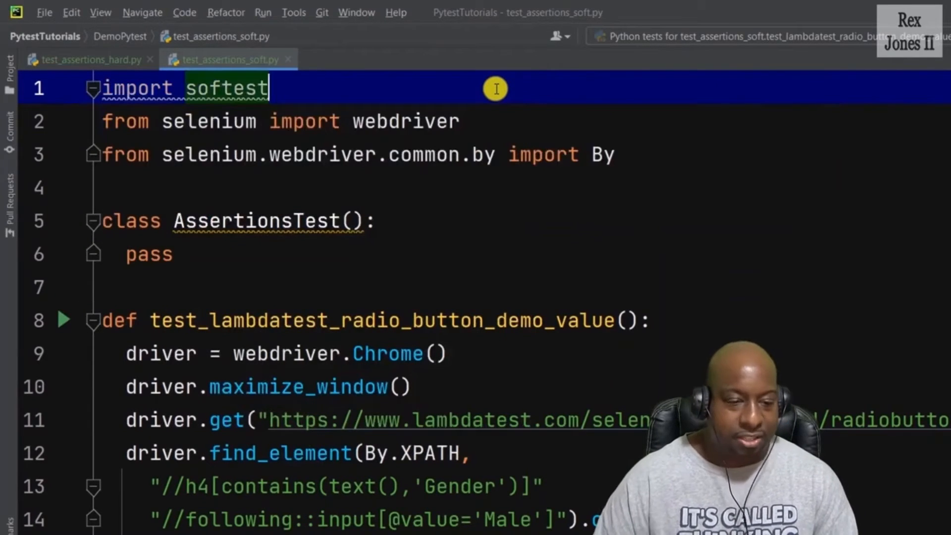
mouse_move(523, 69)
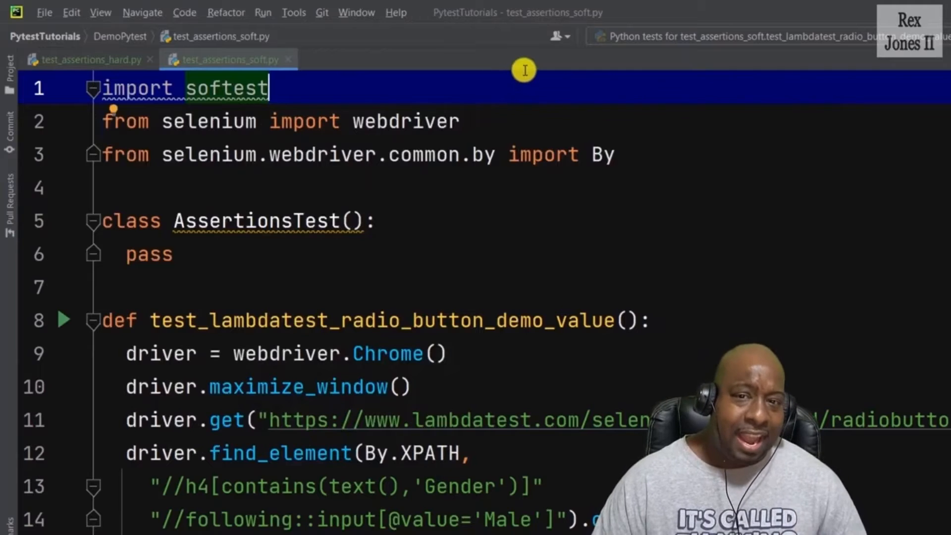
mouse_move(336, 208)
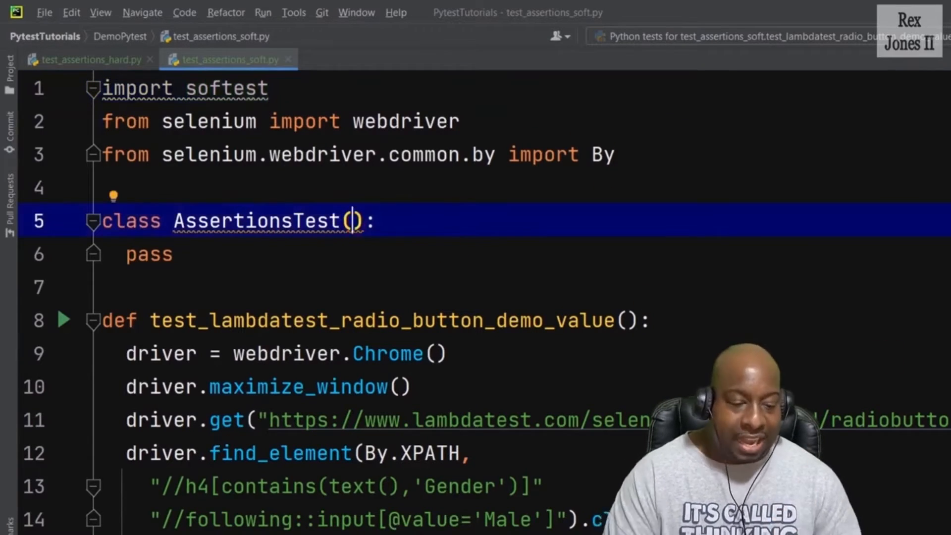
type("softest")
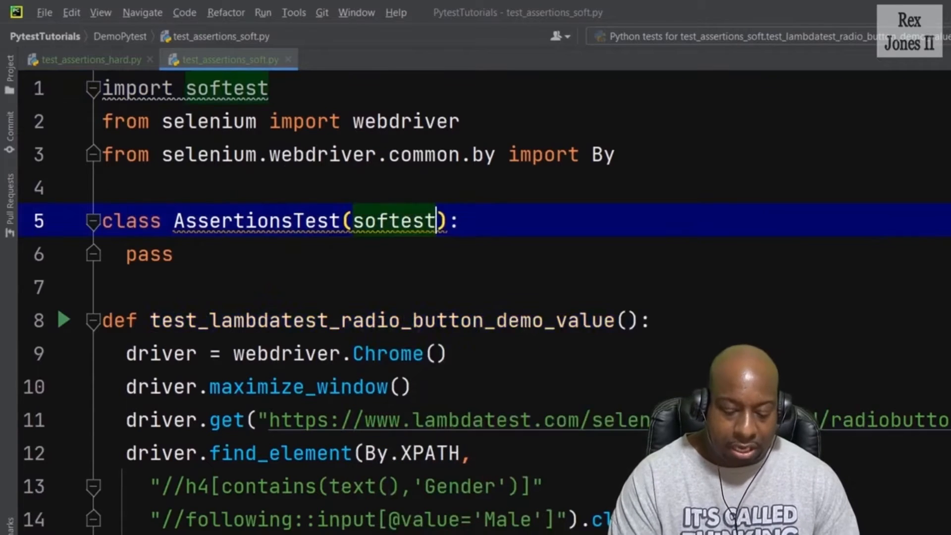
type(".Te")
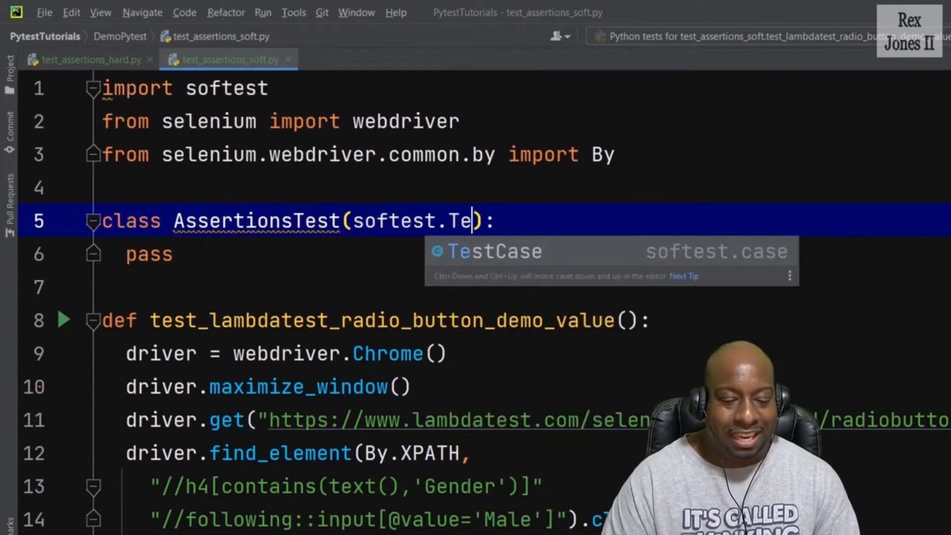
key("Tab")
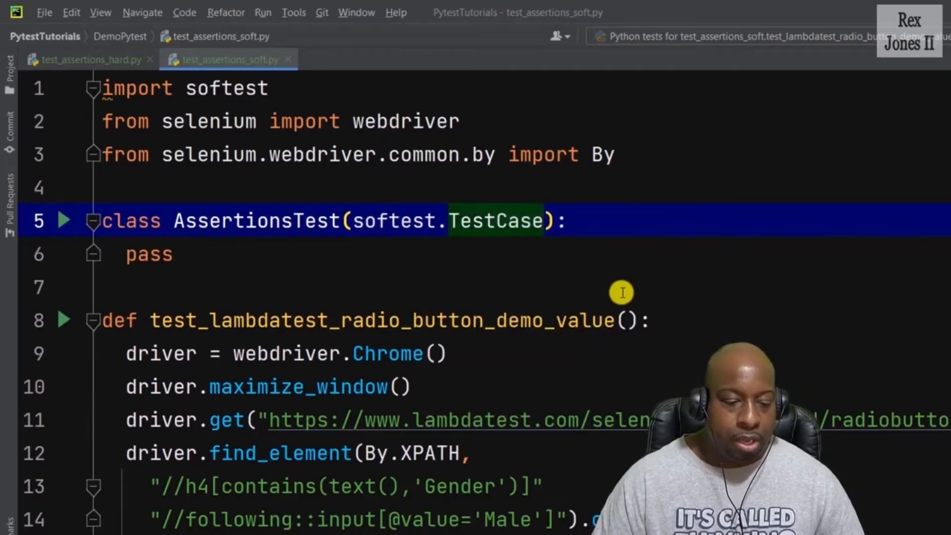
Give the radio-button test function a self parameter inside the class
scroll("down", 3)
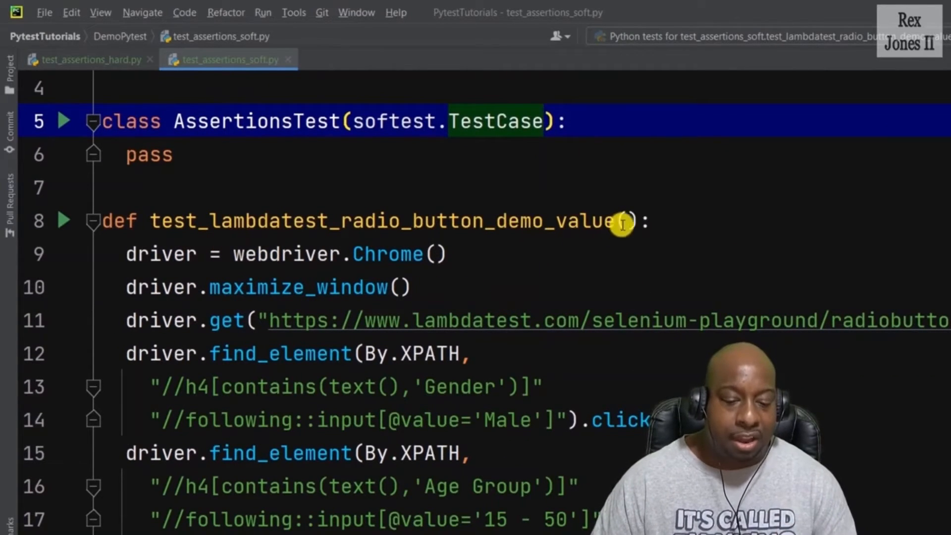
type("self")
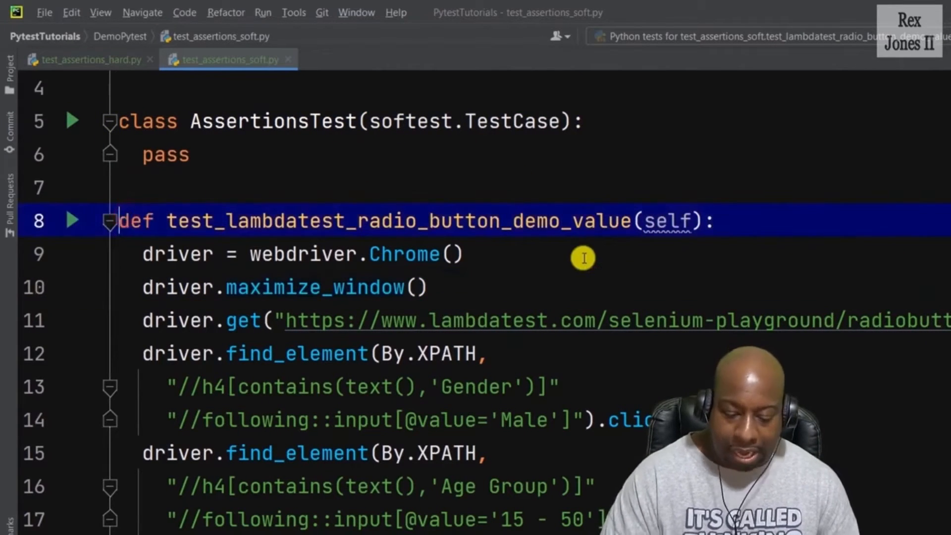
scroll("down", 3)
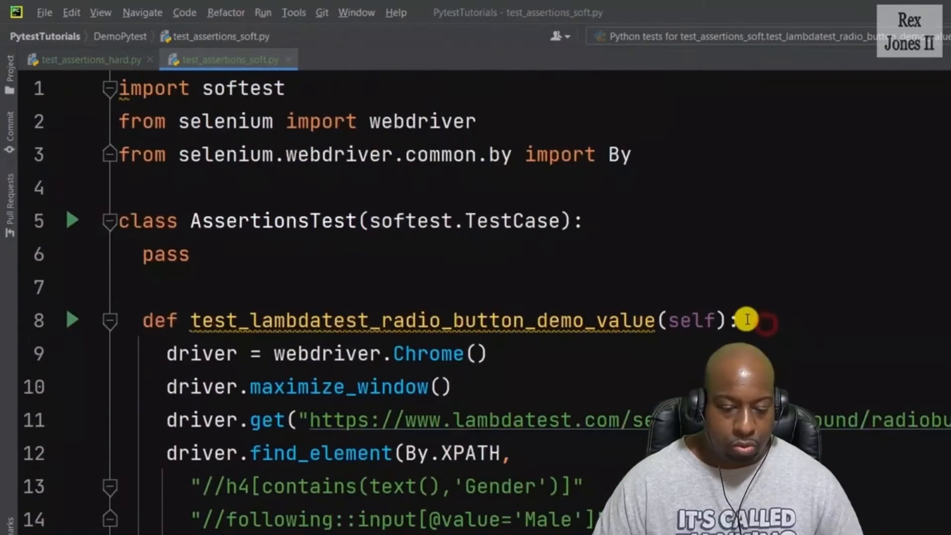
scroll("down", 3)
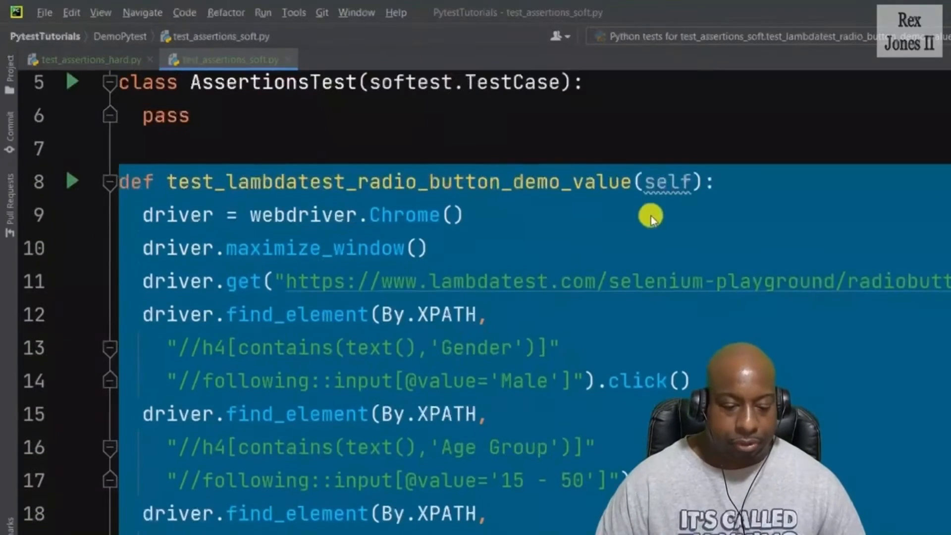
scroll("down", 3)
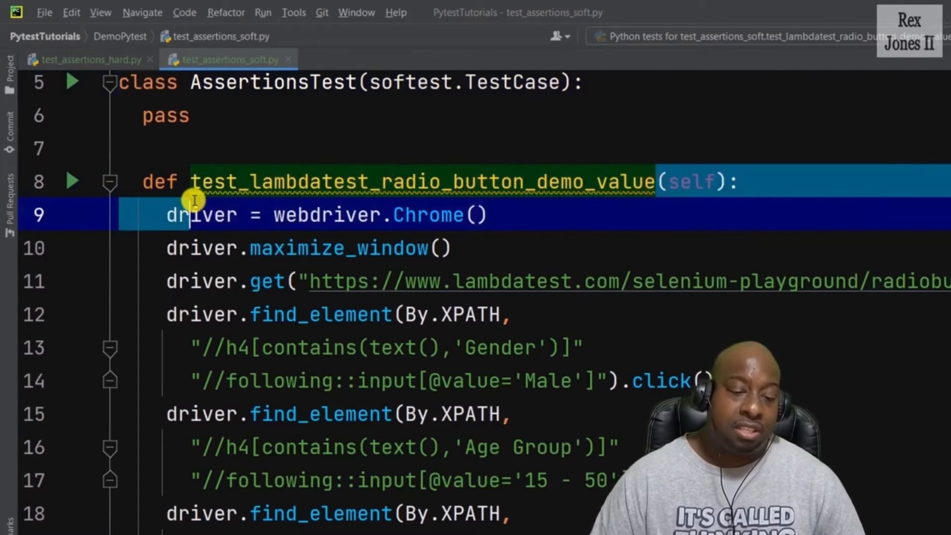
Start a self.soft_assert(self.assertIs, ...) call on a new line after the print statements
left_click(206, 180)
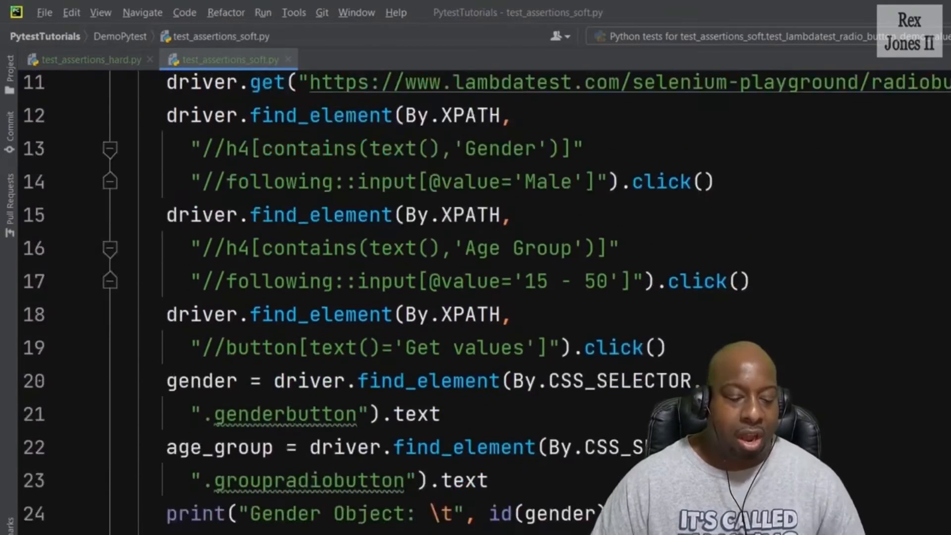
scroll("down", 3)
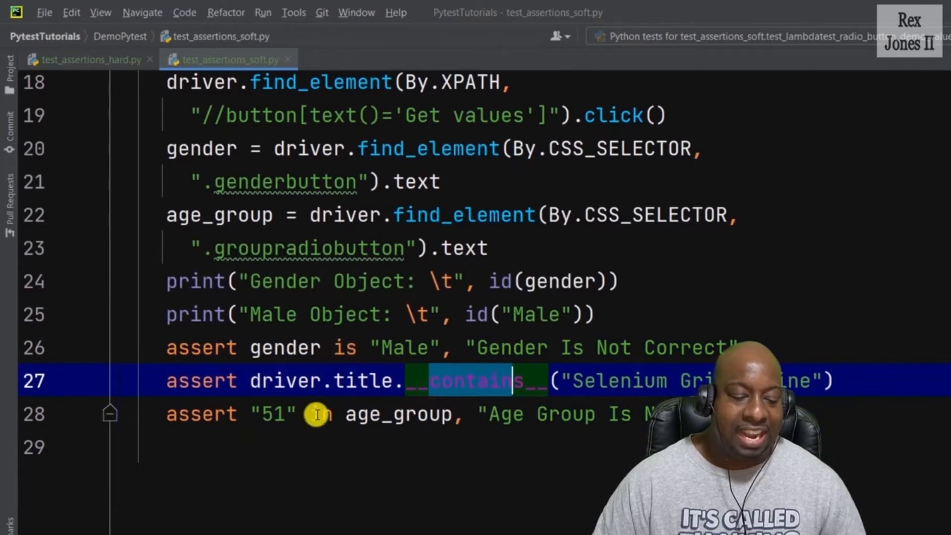
left_click(597, 314)
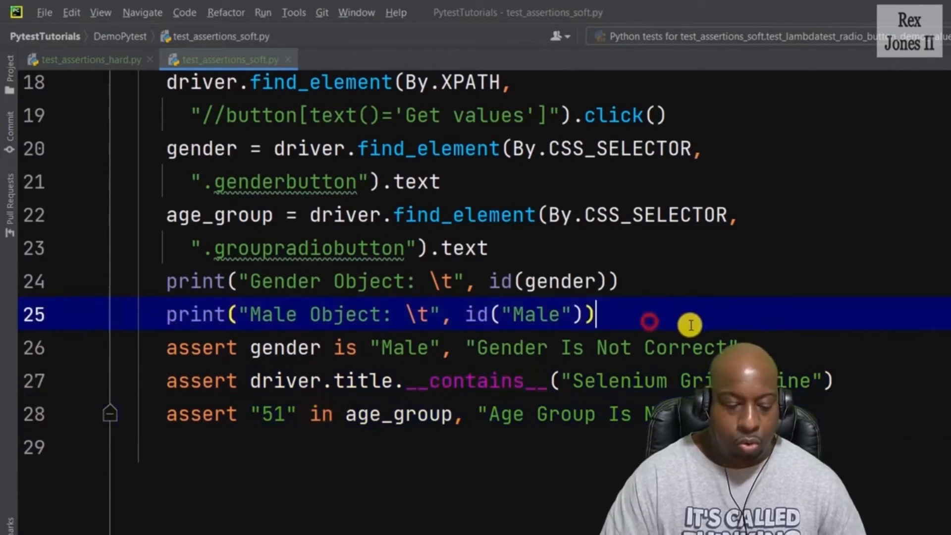
key("enter")
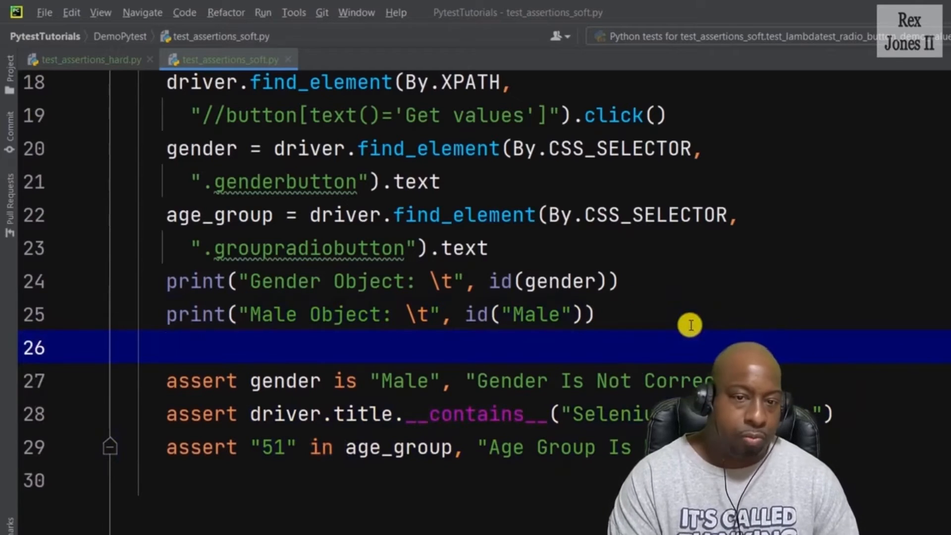
type("self.soft_assert(")
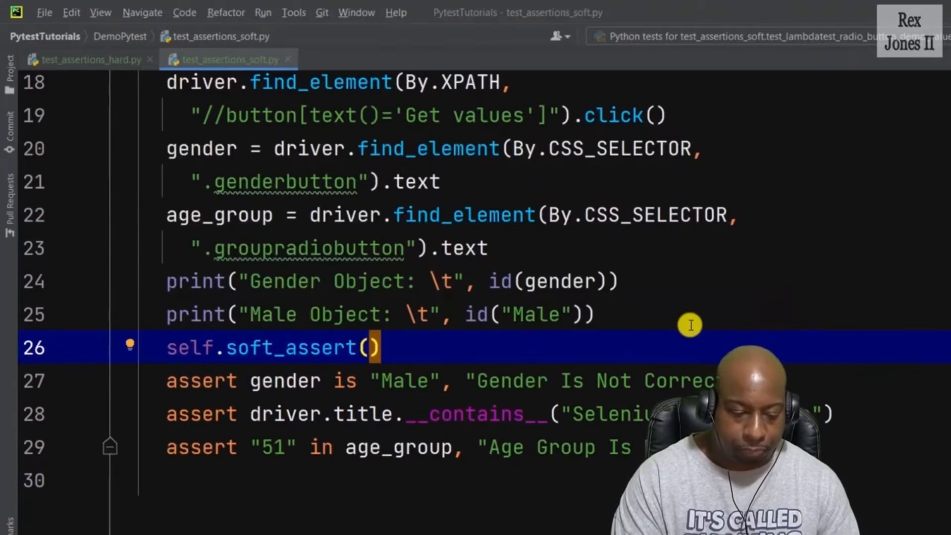
double_click(291, 347)
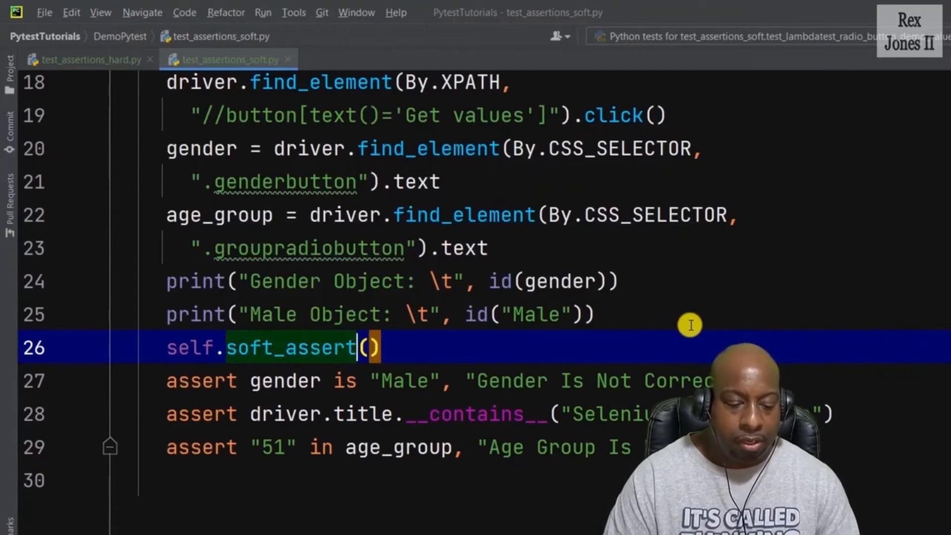
type("self.a")
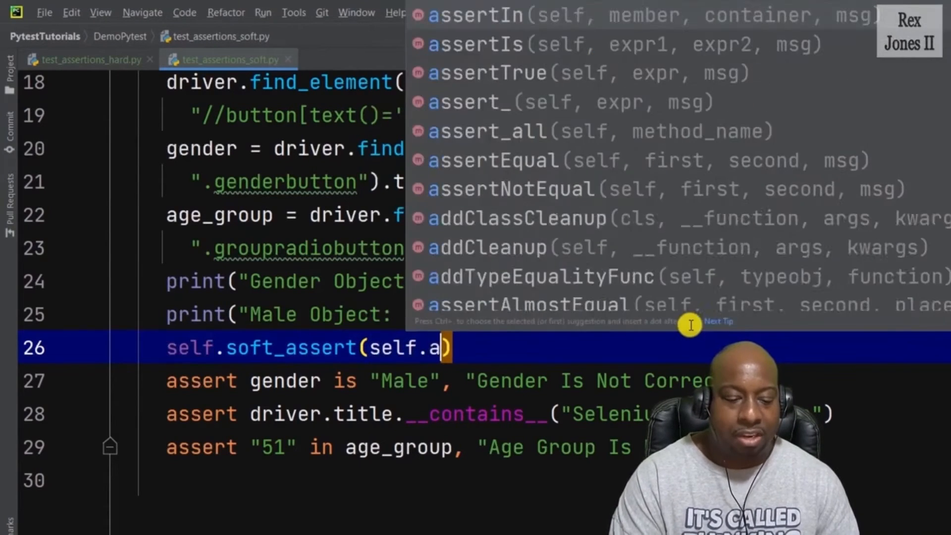
type("ssertIs,")
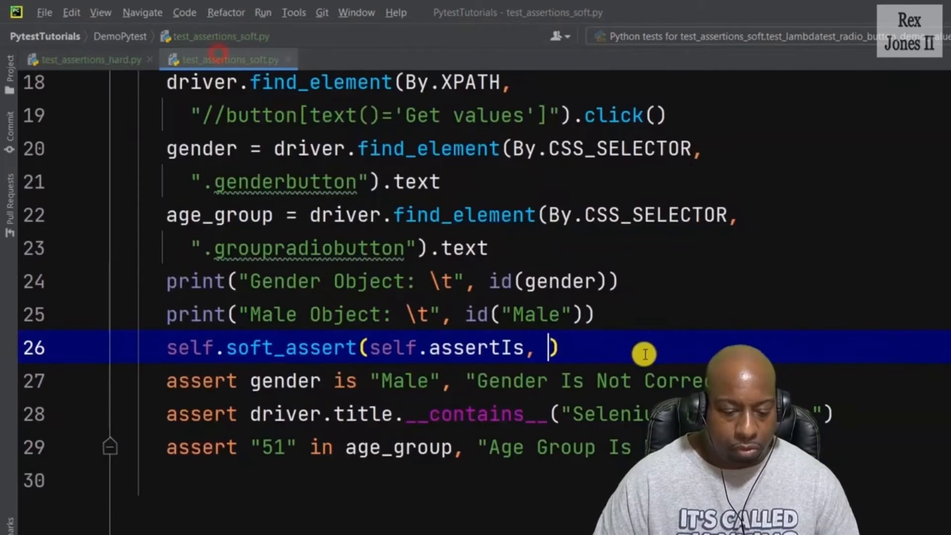
key("Enter")
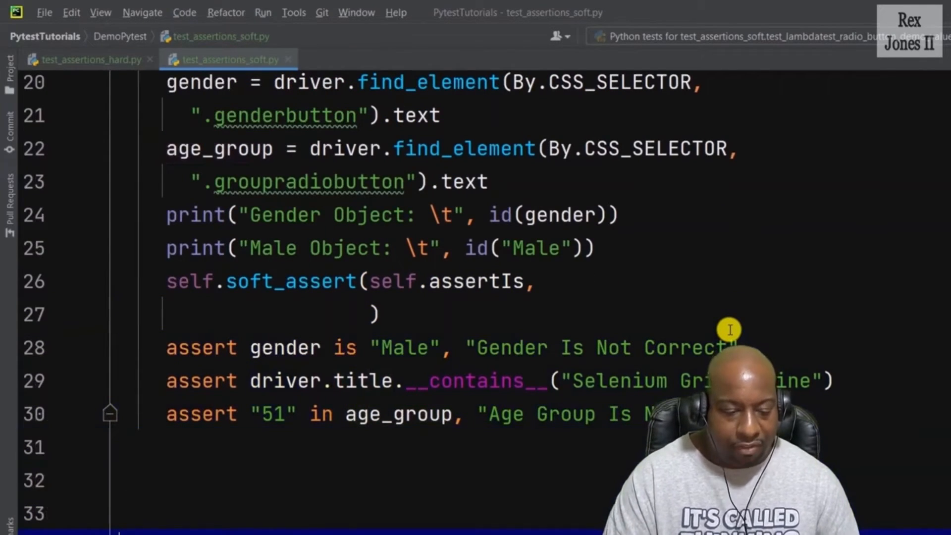
scroll("down", 3)
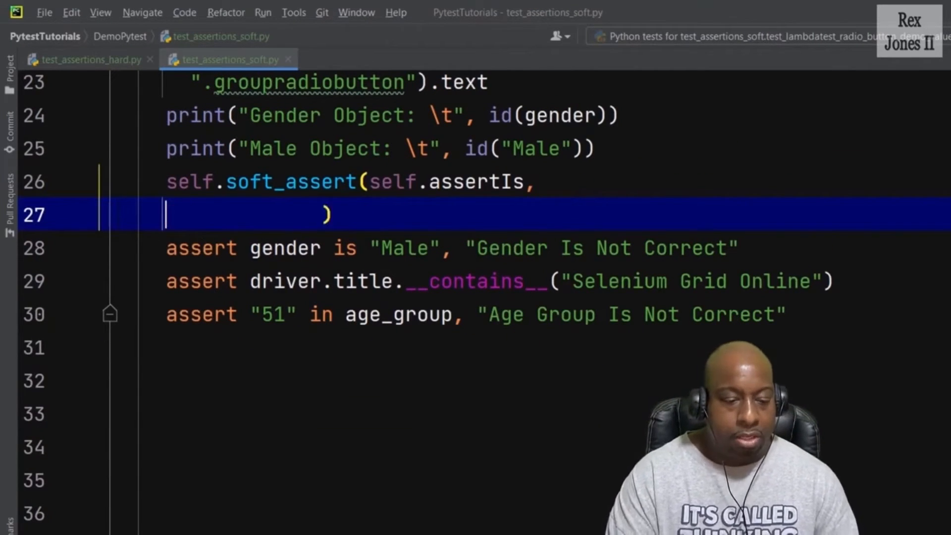
key("backspace")
type("_")
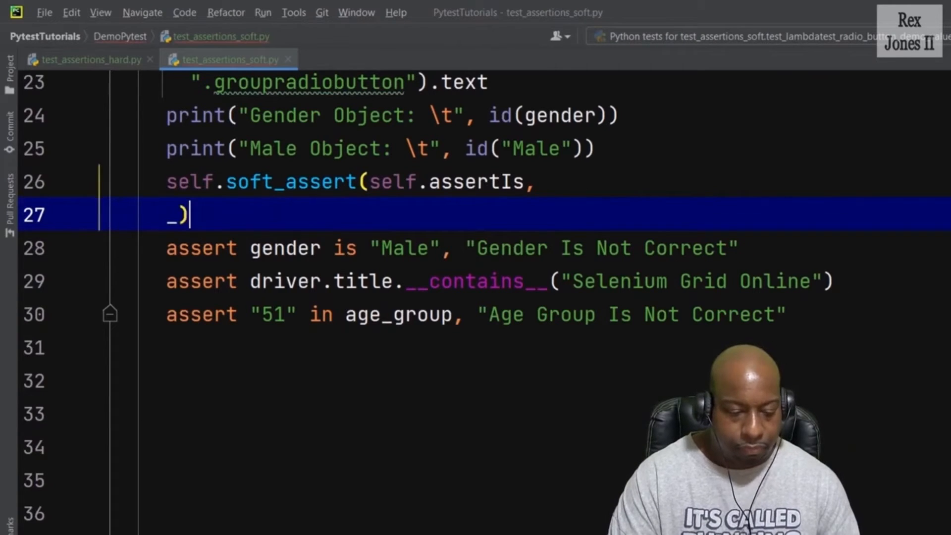
Complete the soft assertion with "Male", gender and the message "Gender Is Not Correct"
type("\"")
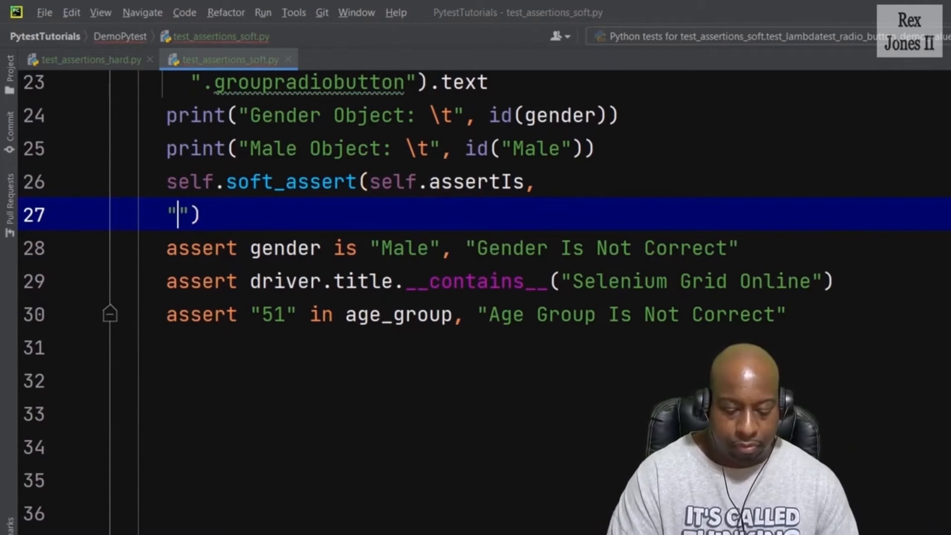
type("Male")
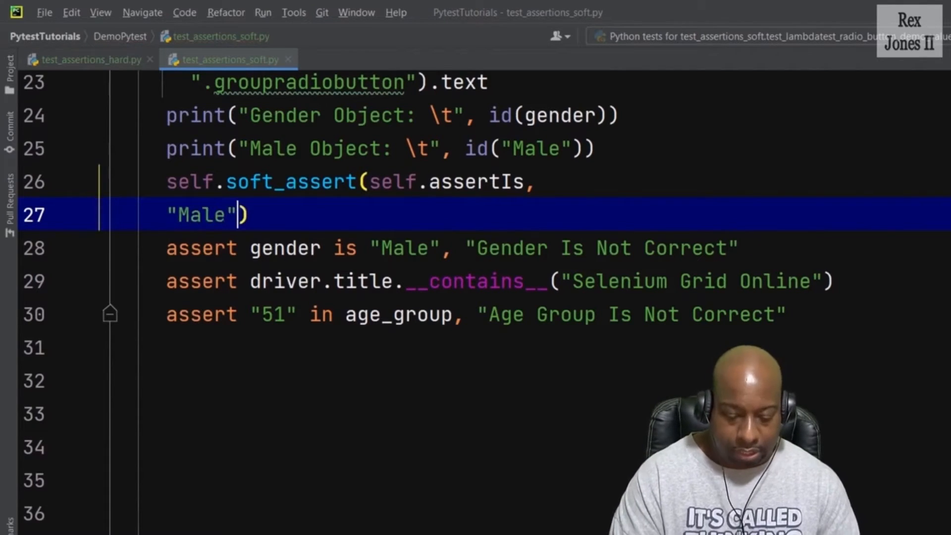
type(", gnder")
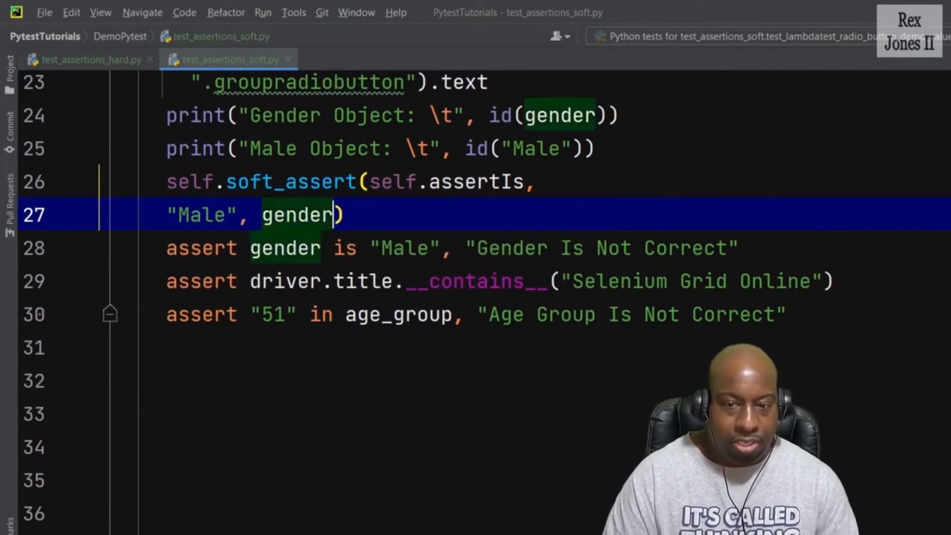
type(", \"\"")
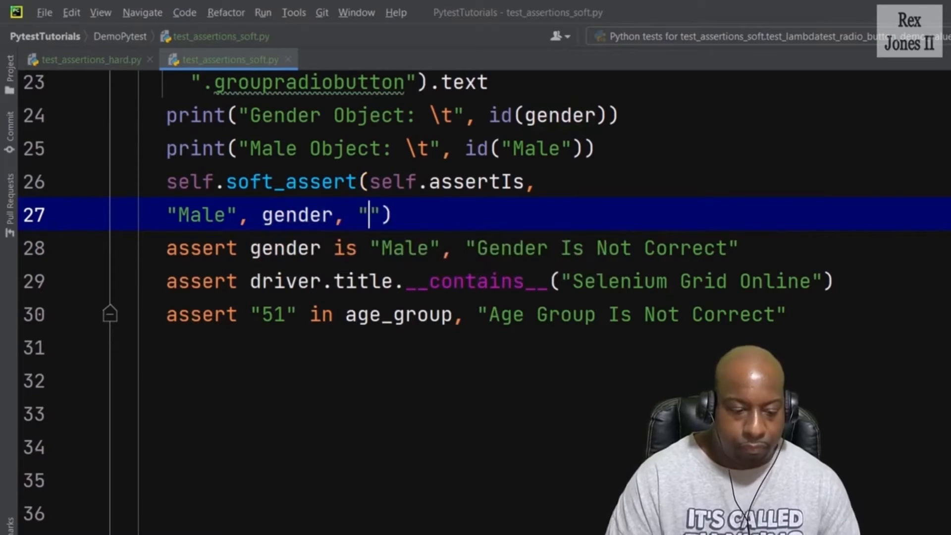
type("Gender Is")
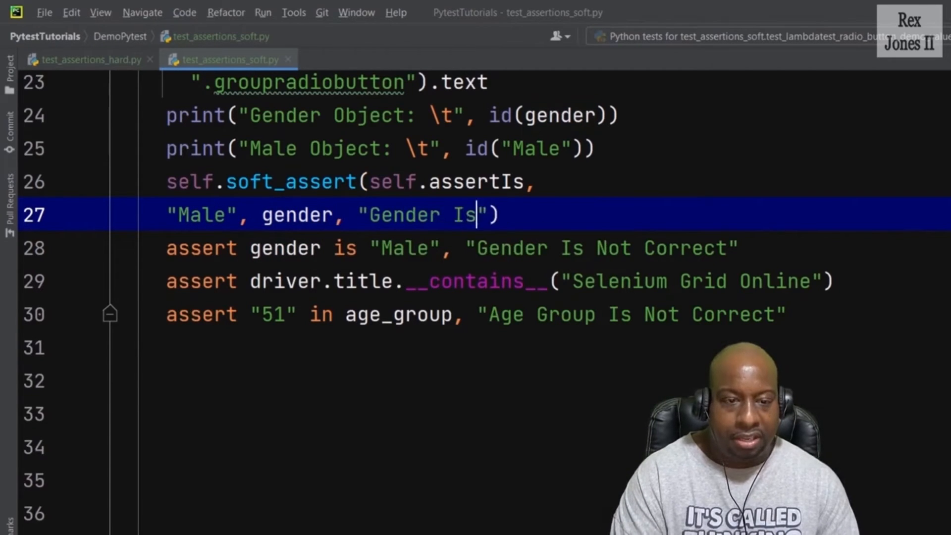
type("Not Correct")
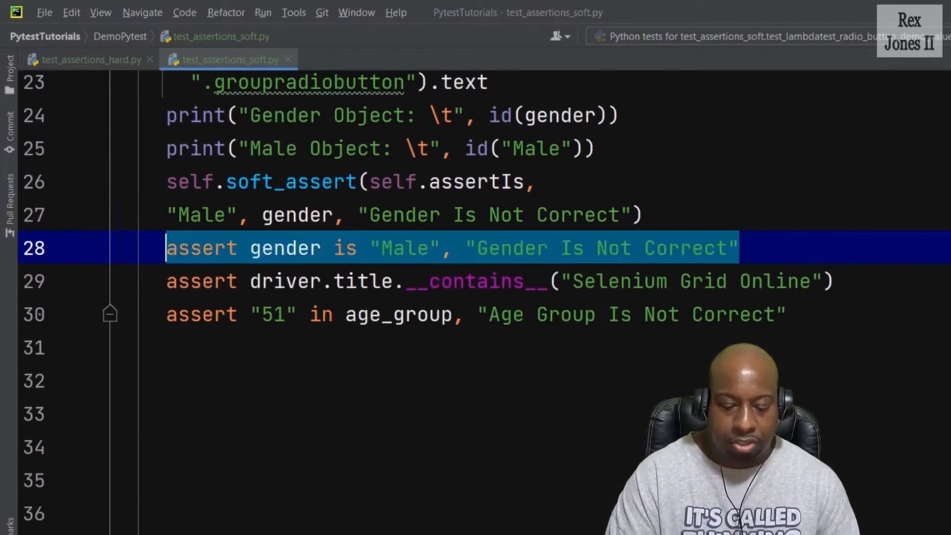
Replace the old hard assert with a self.soft_assert(self.assertTrue, ...) call
key("Delete")
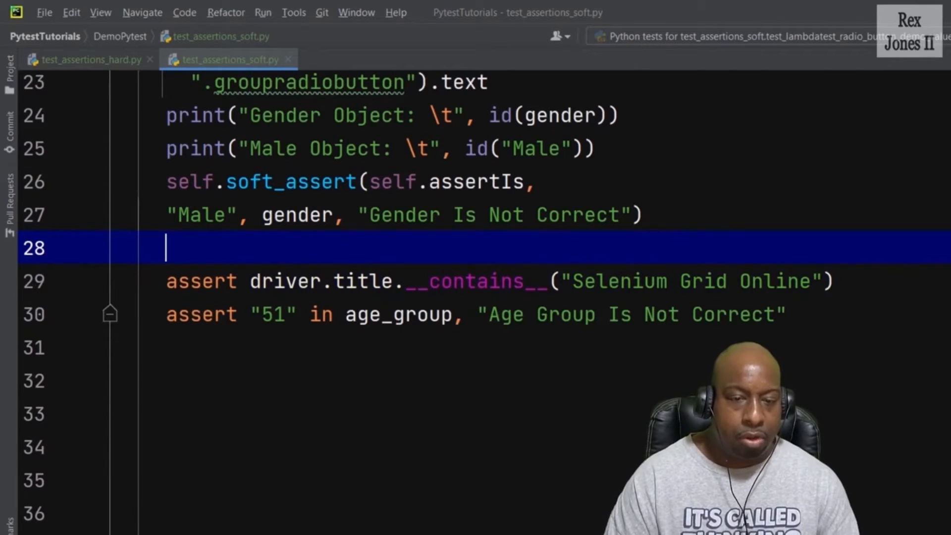
type("self")
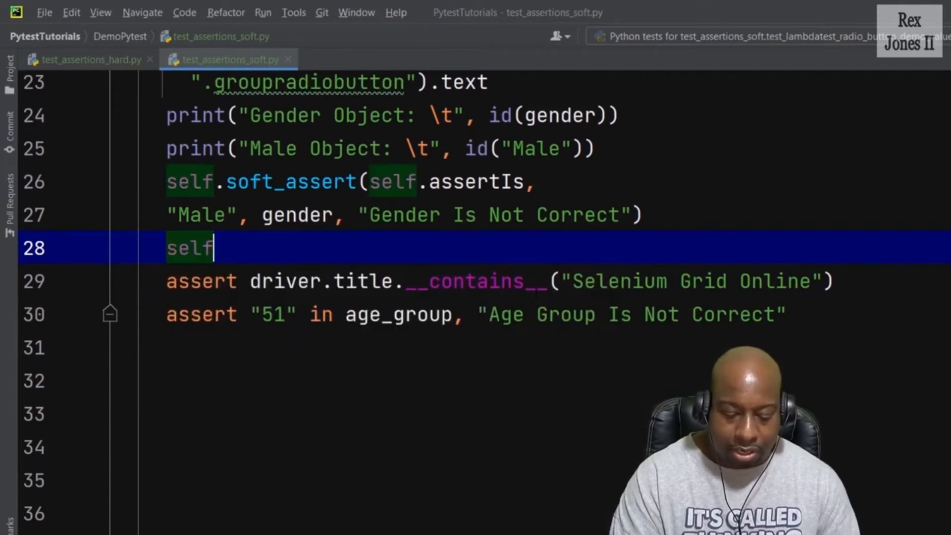
type(".soft_assert(")
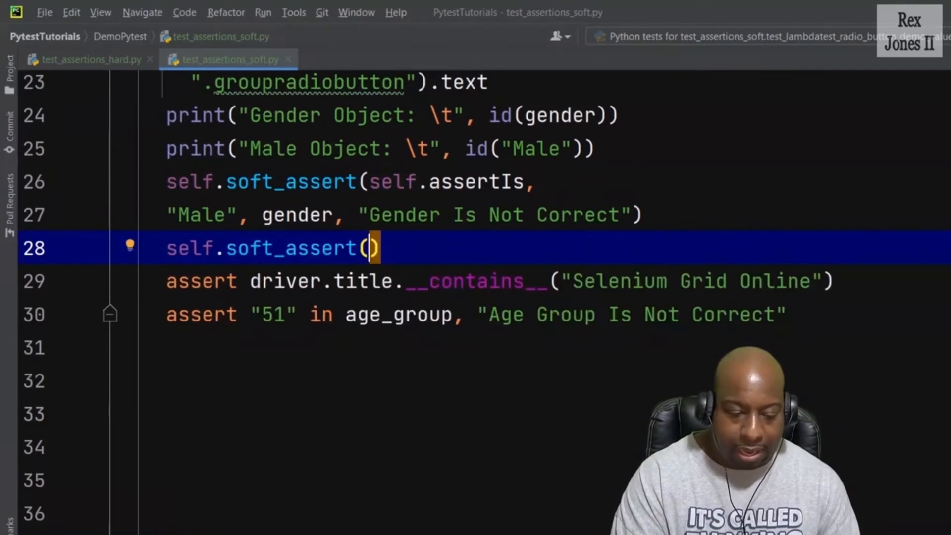
type("self.")
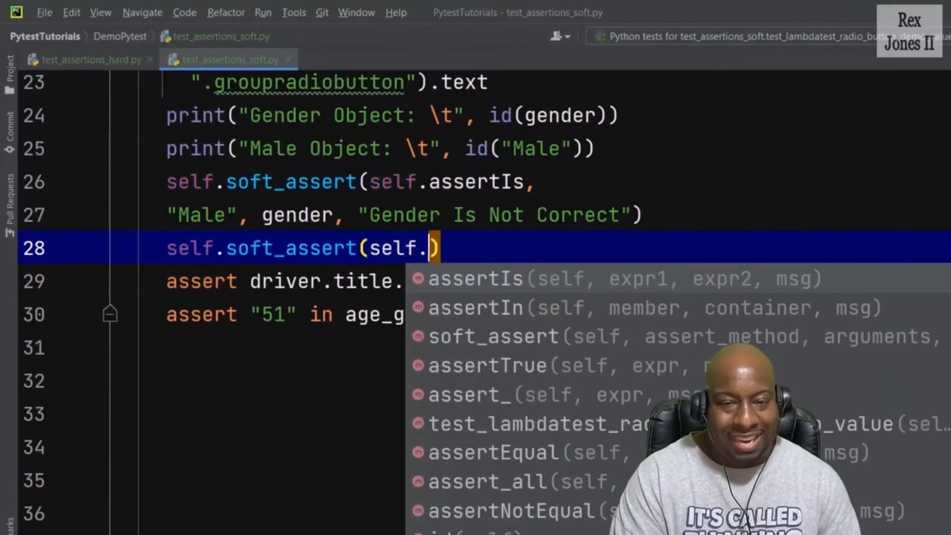
type("ass")
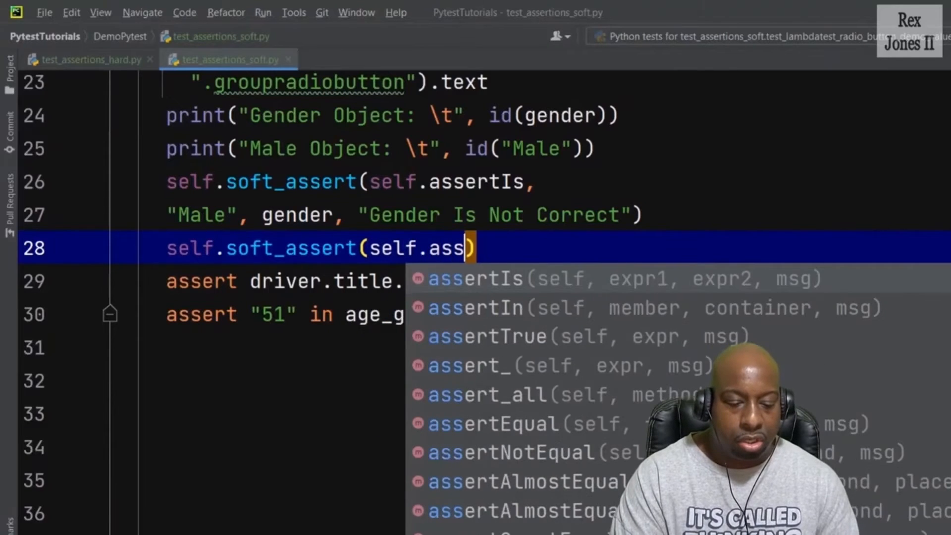
type("True")
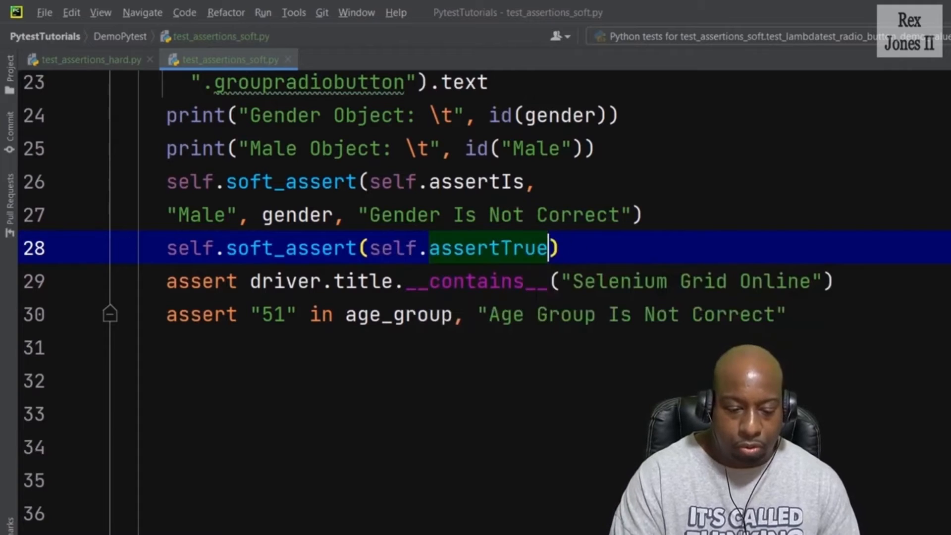
type(", \"\"")
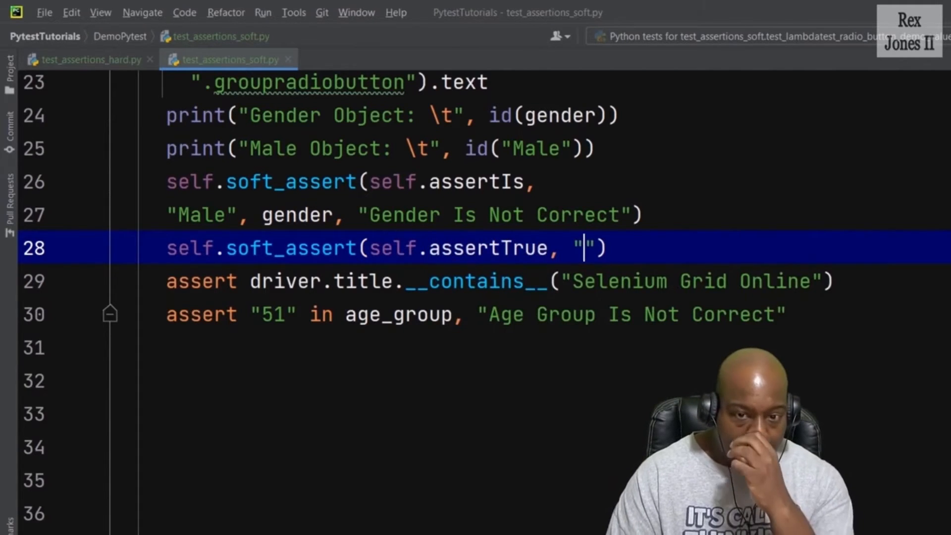
key("Backspace")
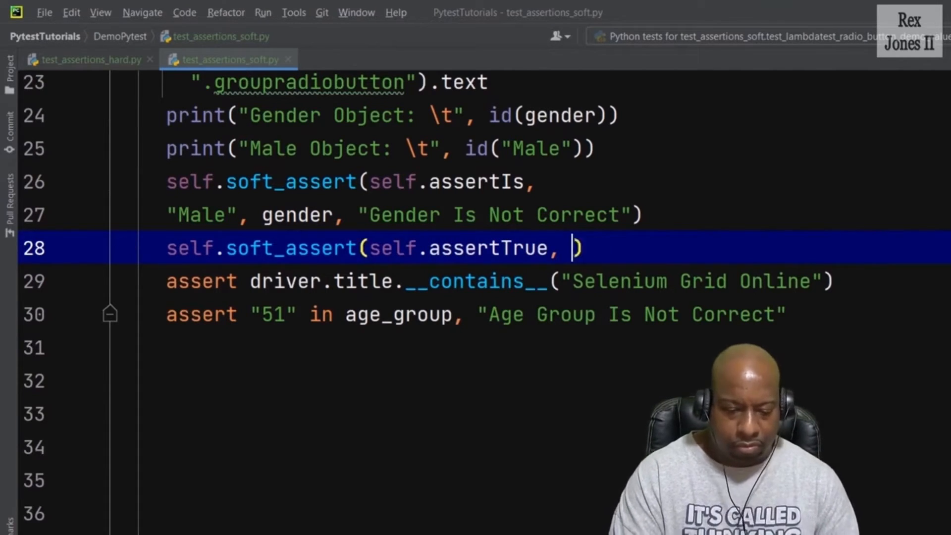
Add driver.title.__contains__("Selenium Grid Online") as the wrapped assertTrue argument
type("drive.ti")
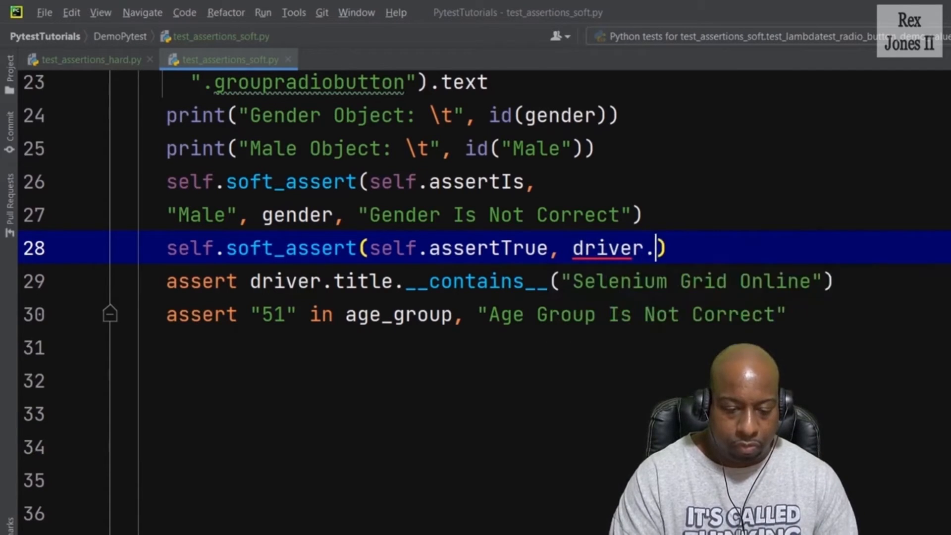
type("title")
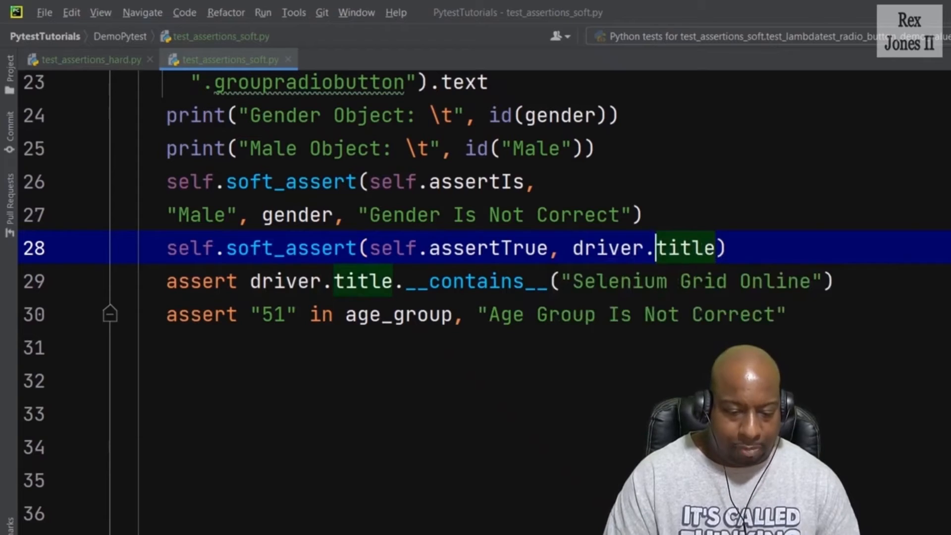
key("Enter")
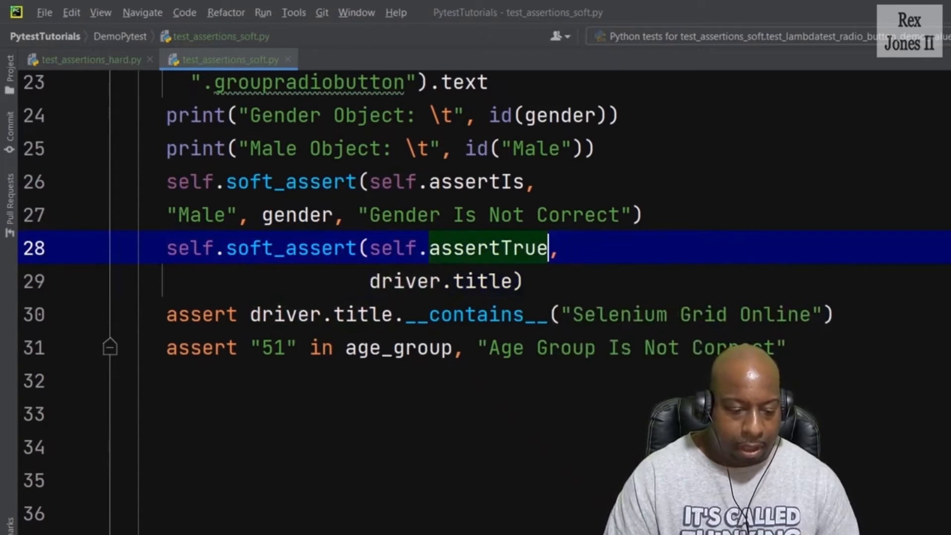
key("Down")
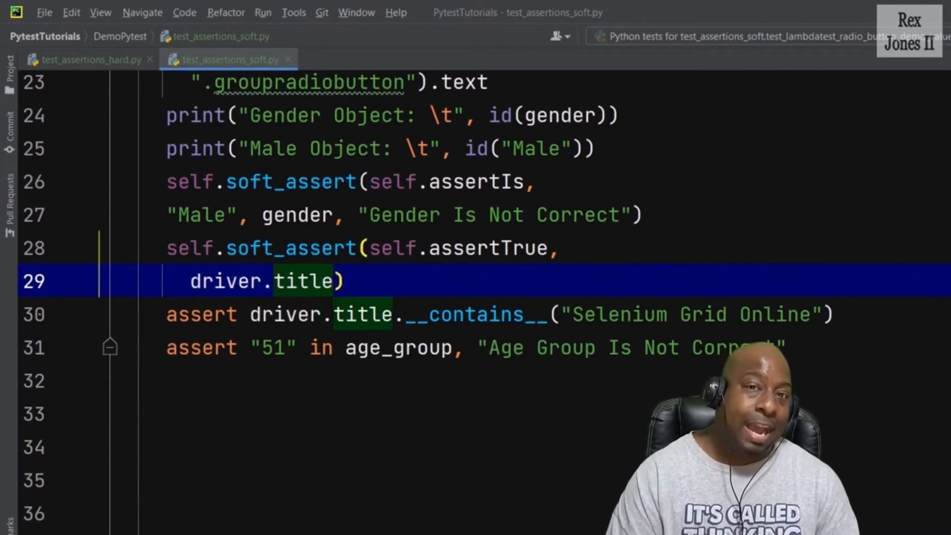
type(".count(")
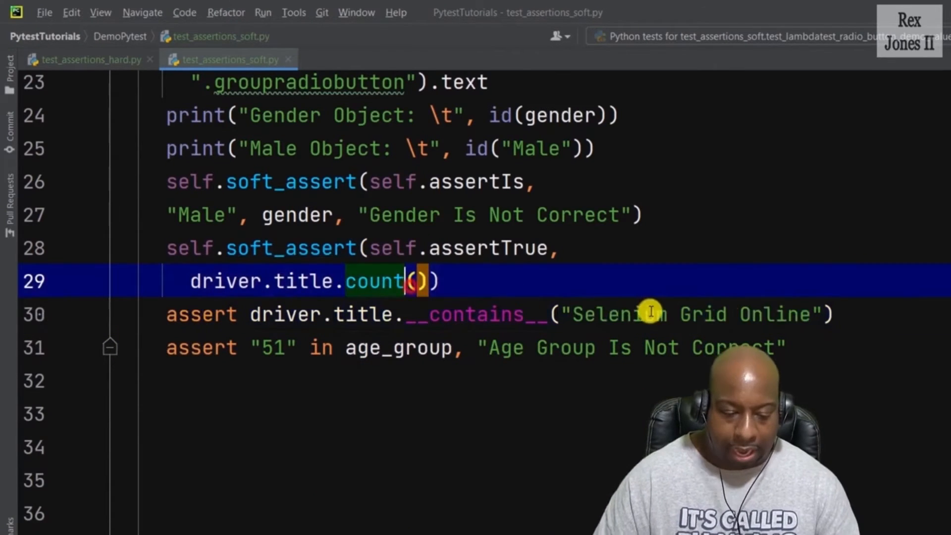
key("BackSpace")
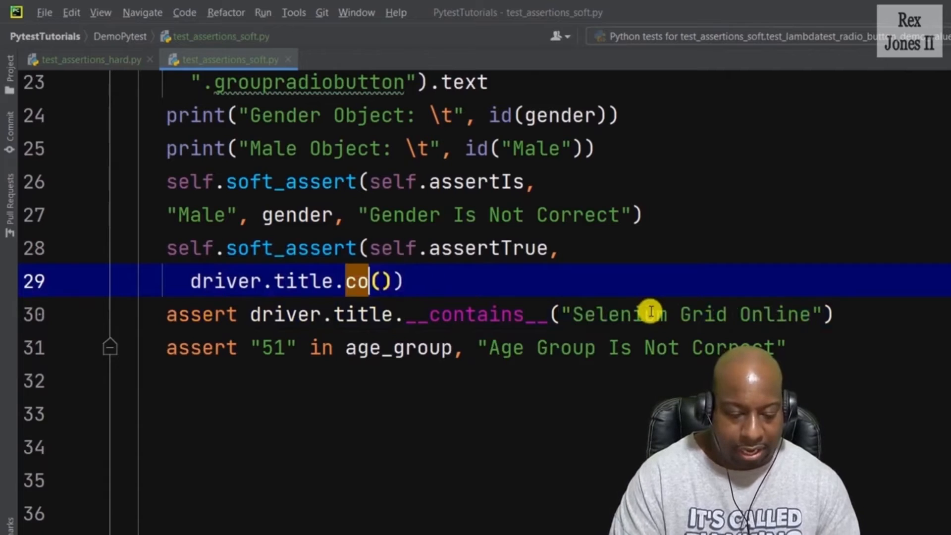
type("ntains")
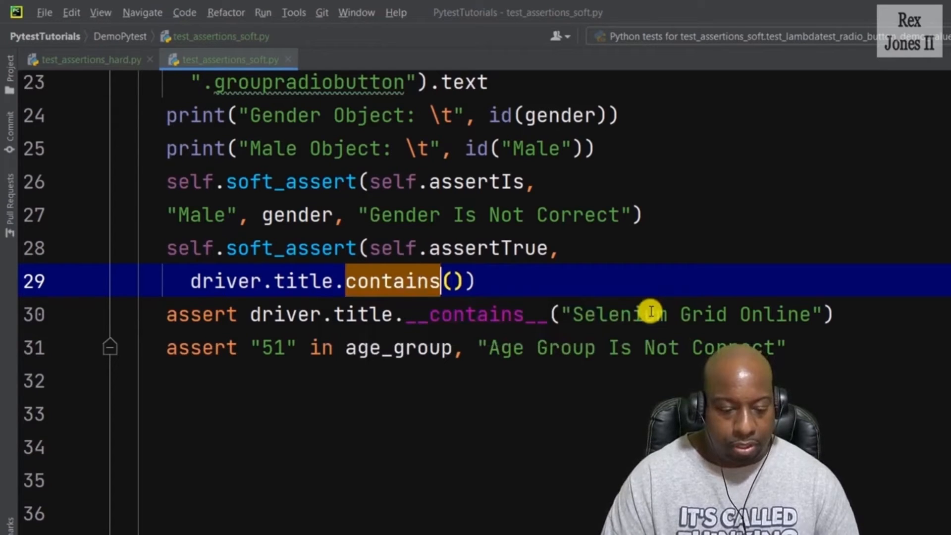
type("__")
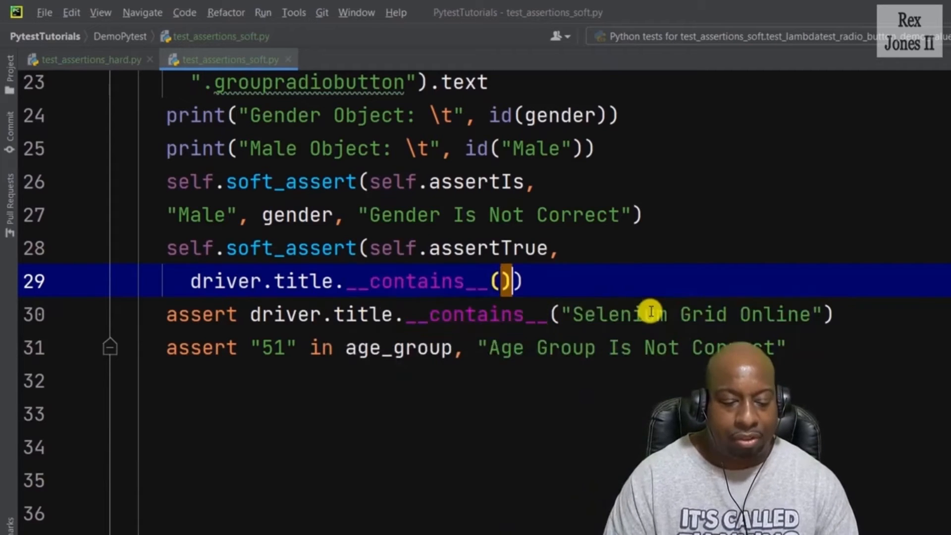
type("\"Selenium Grid Online\"")
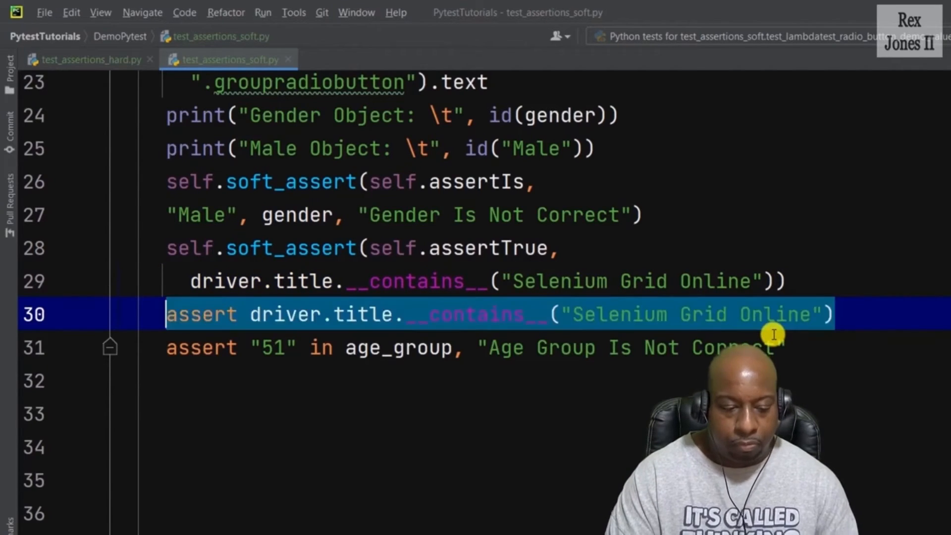
Overwrite the age assert with self.soft_assert(self.assertIn, "51", ...)
type("s")
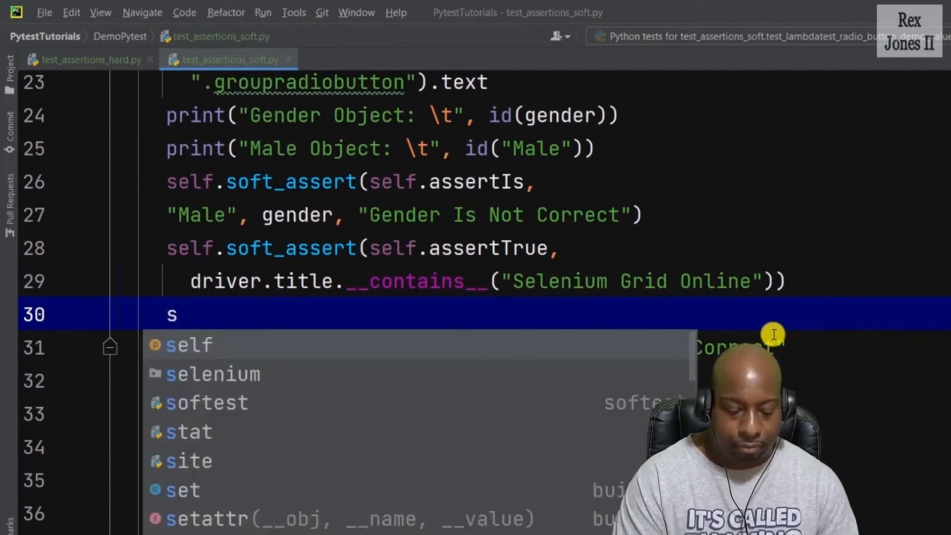
type("self.soft_assert(")
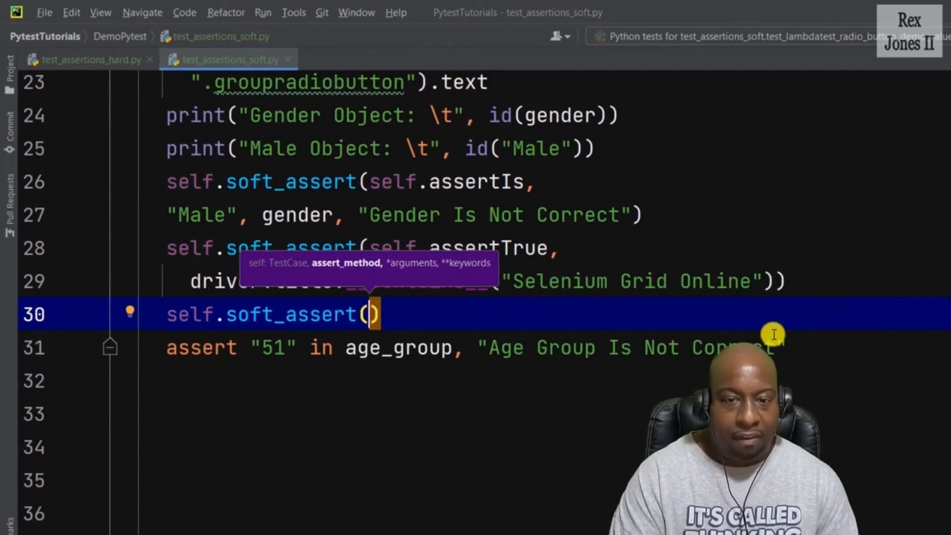
type("self.as")
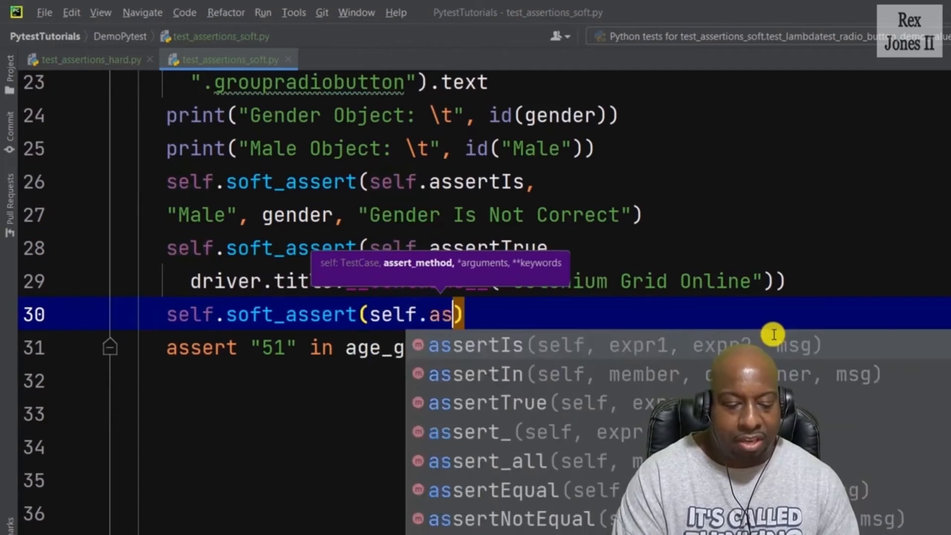
left_click(475, 344)
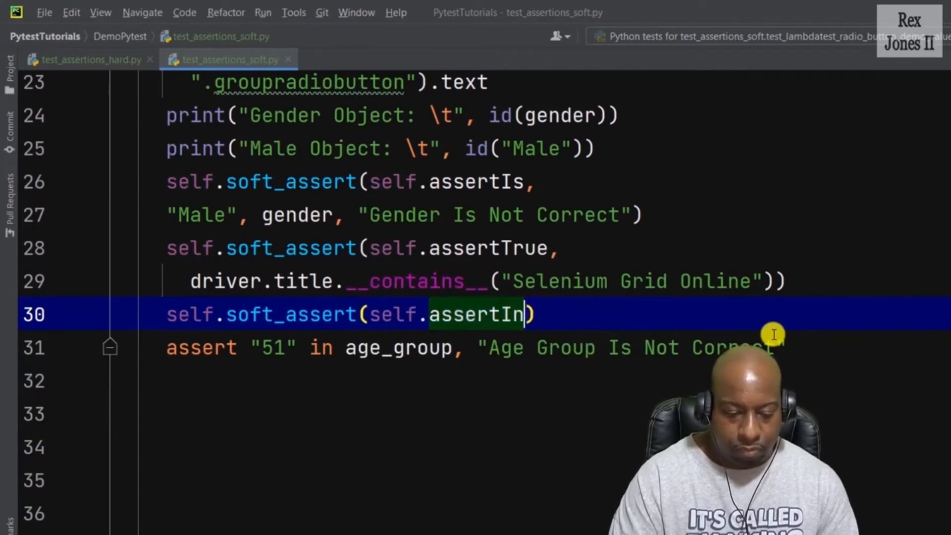
type(", \"\"")
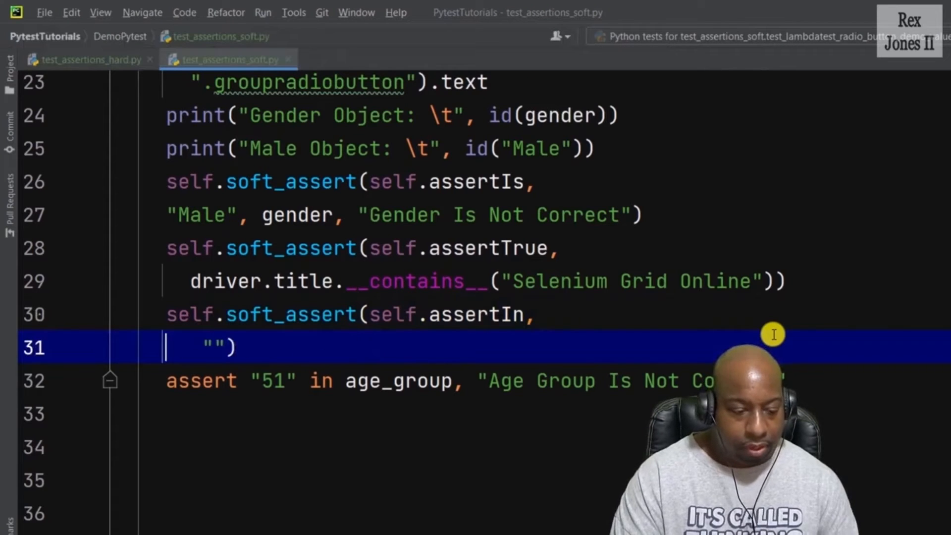
type("5")
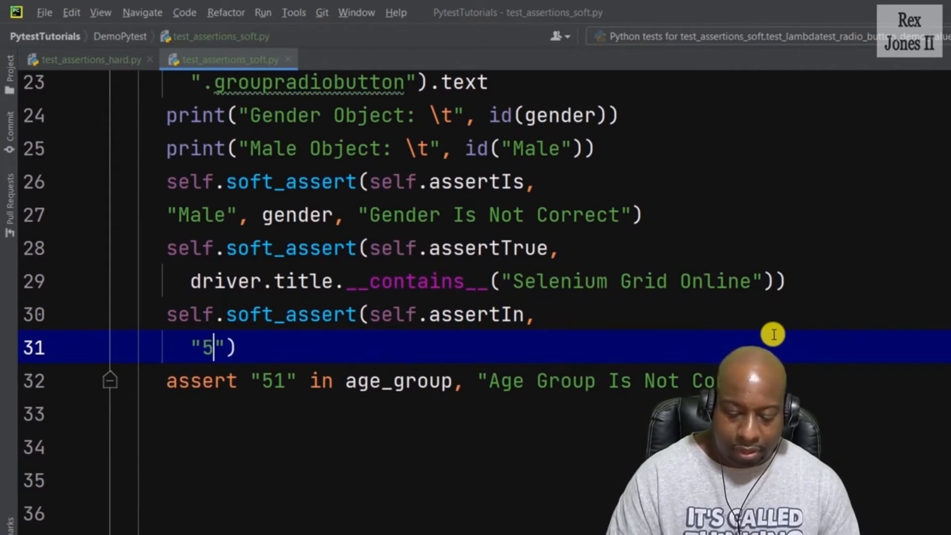
type("1")
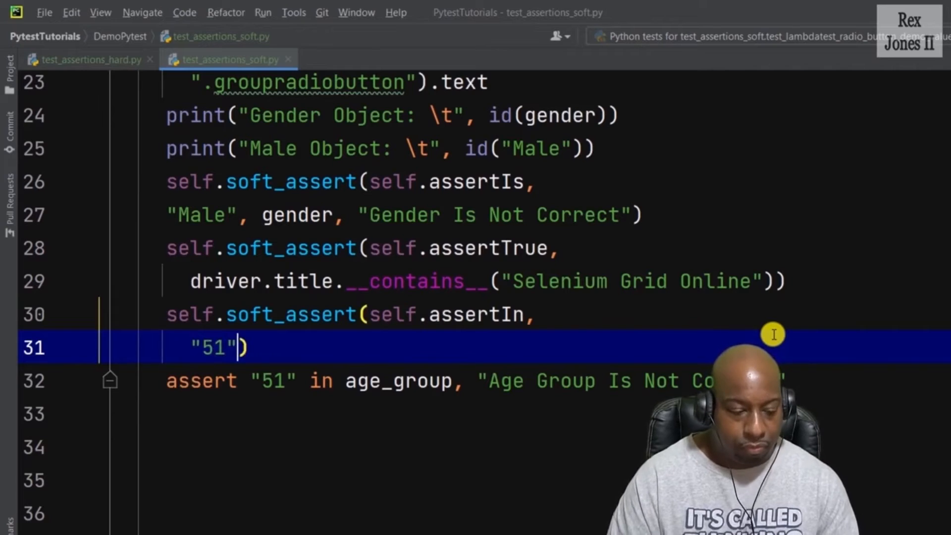
Finish the assertIn check with age_group and the message "Age Group Is Not Correct"
type(", age_group")
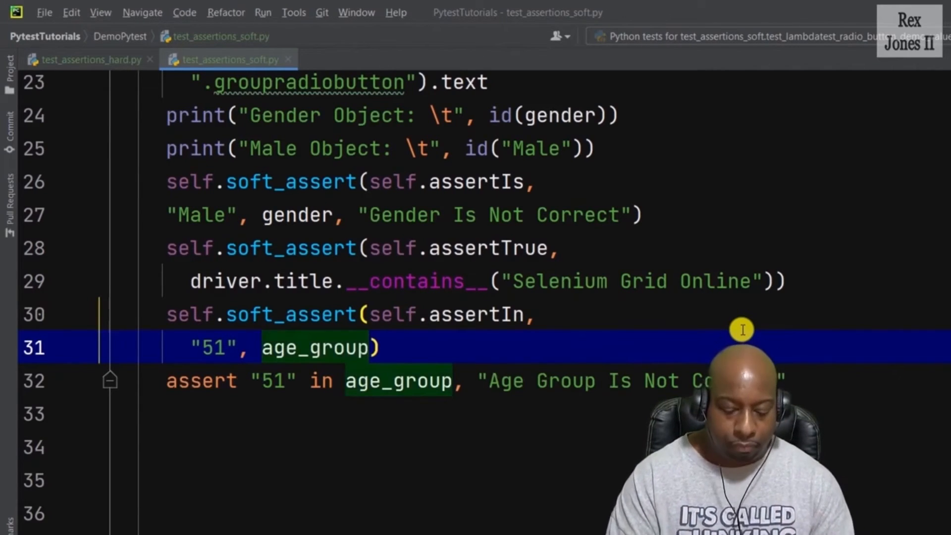
type(", \"\"")
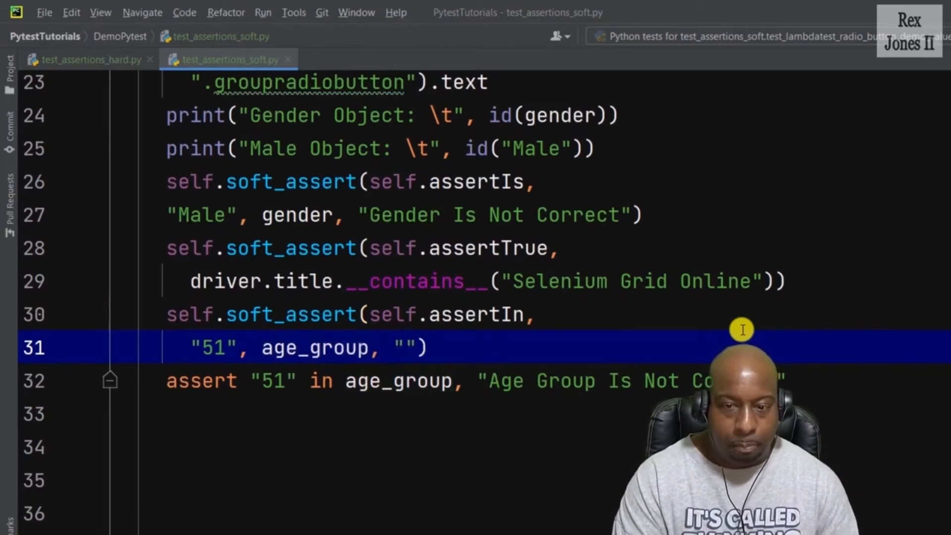
type("Age Group")
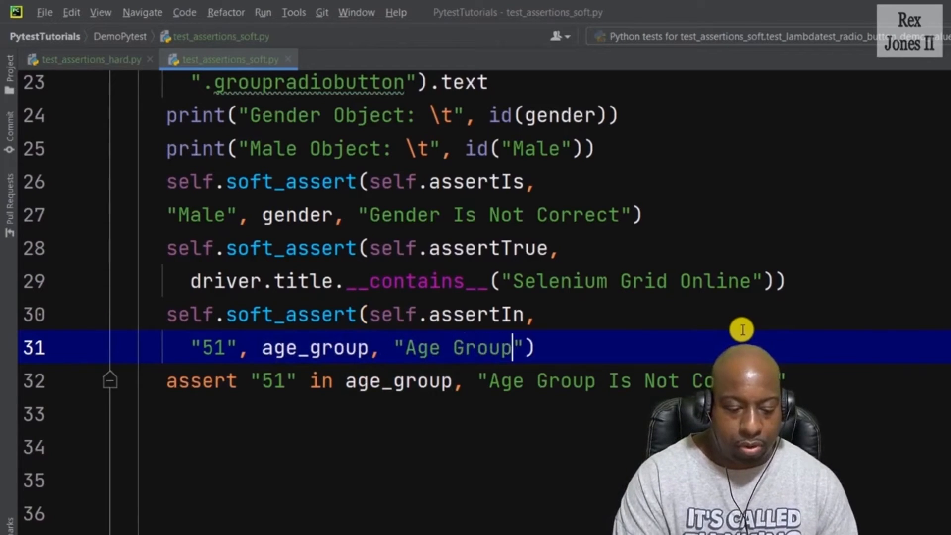
type("is Not")
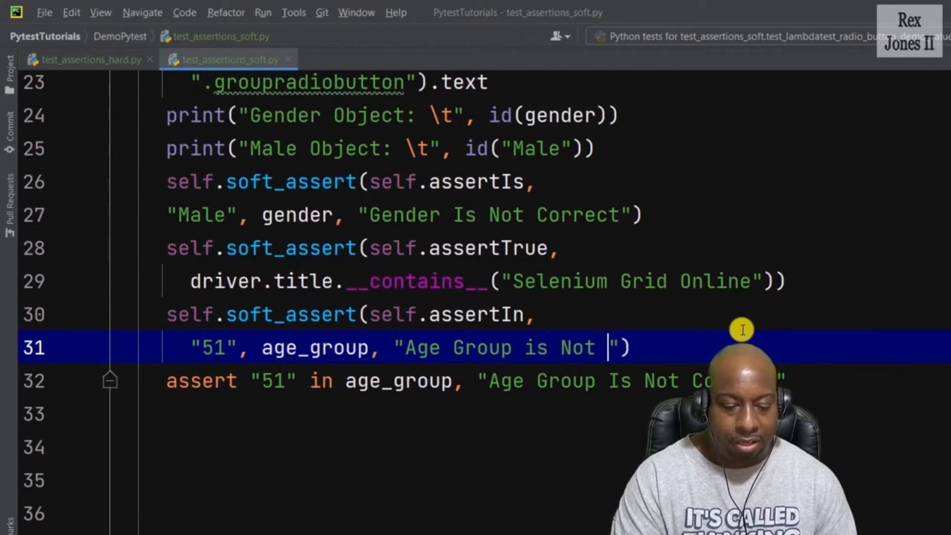
type("Correct")
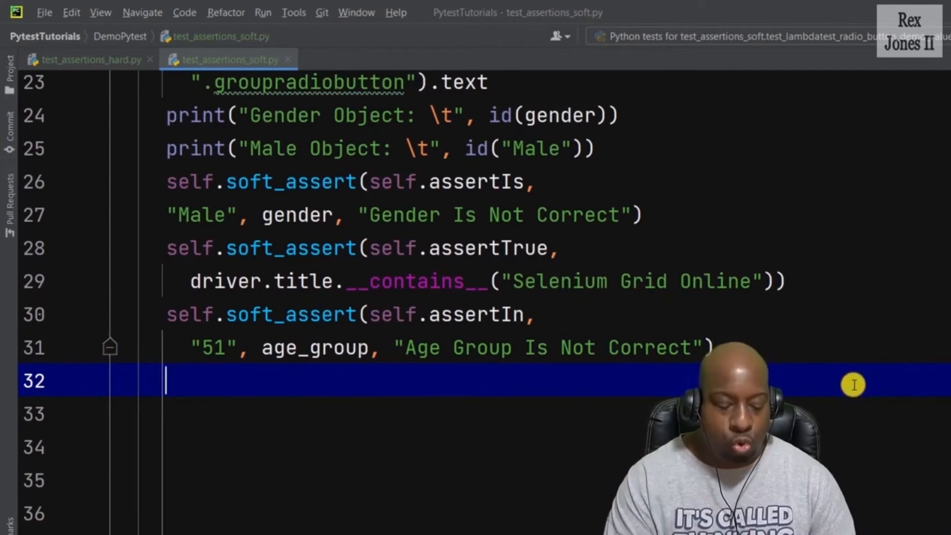
Begin typing a self.assert call after the three soft assertions
type("self.ass")
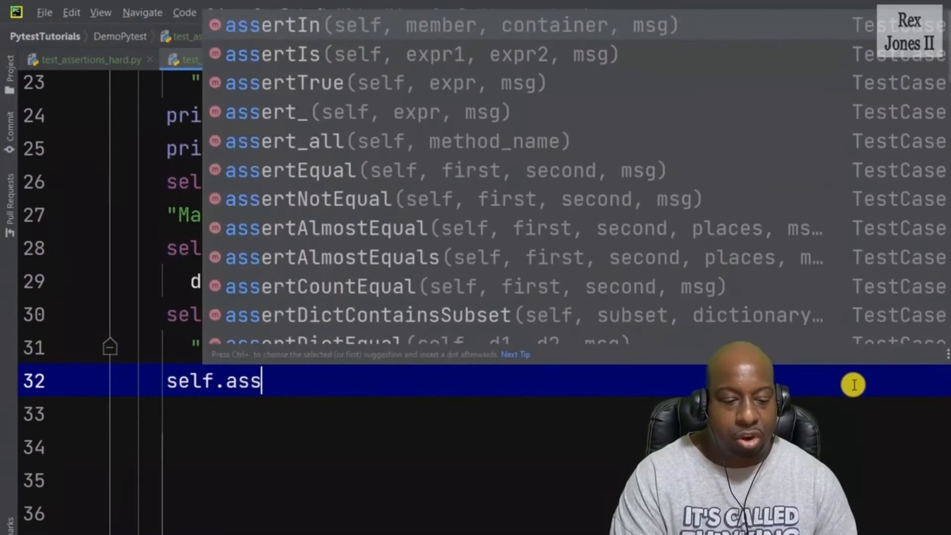
type("ert")
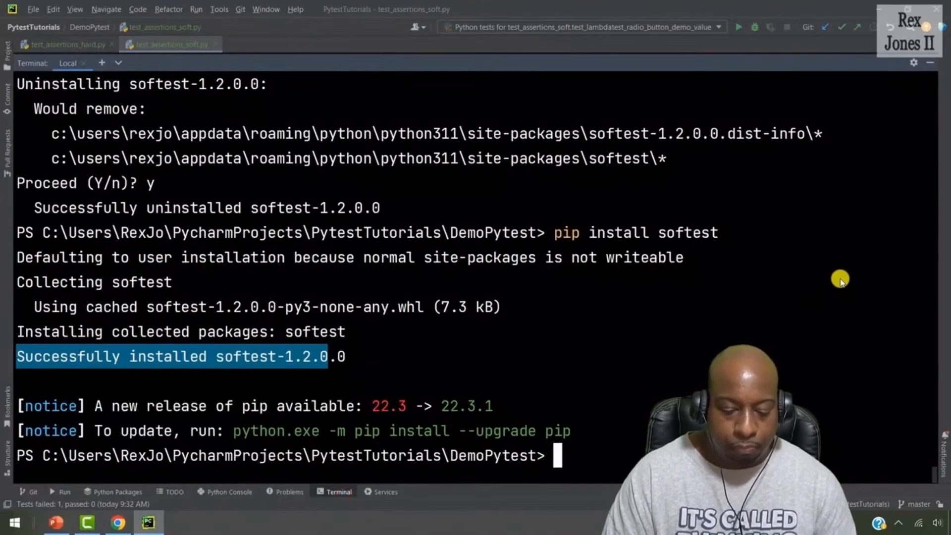
Run pytest -v and review the summary where the soft test passes and the hard test fails
type("pytest -v")
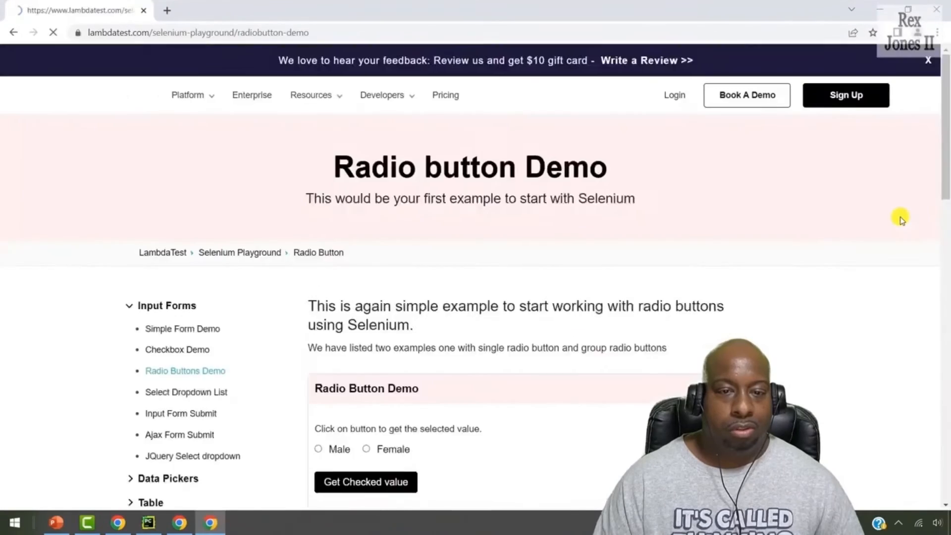
scroll("down", 3)
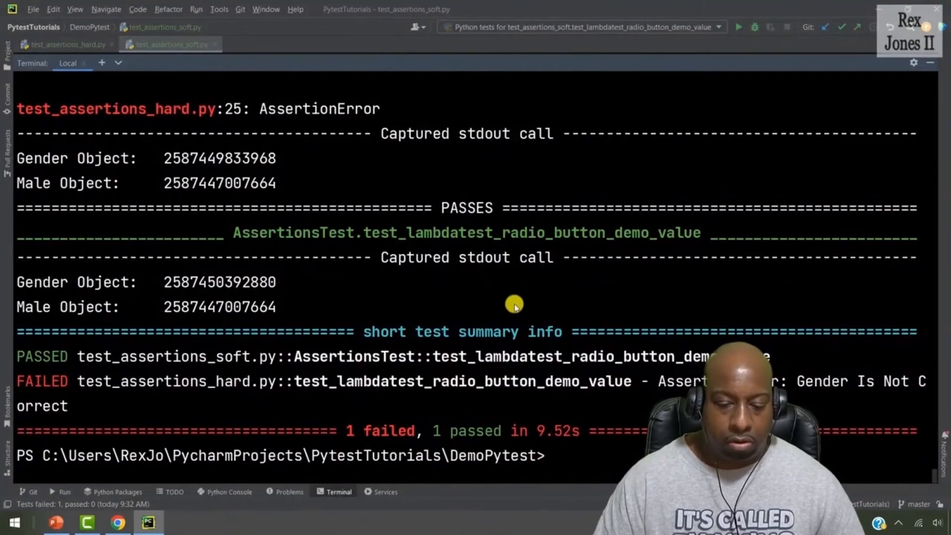
mouse_move(260, 357)
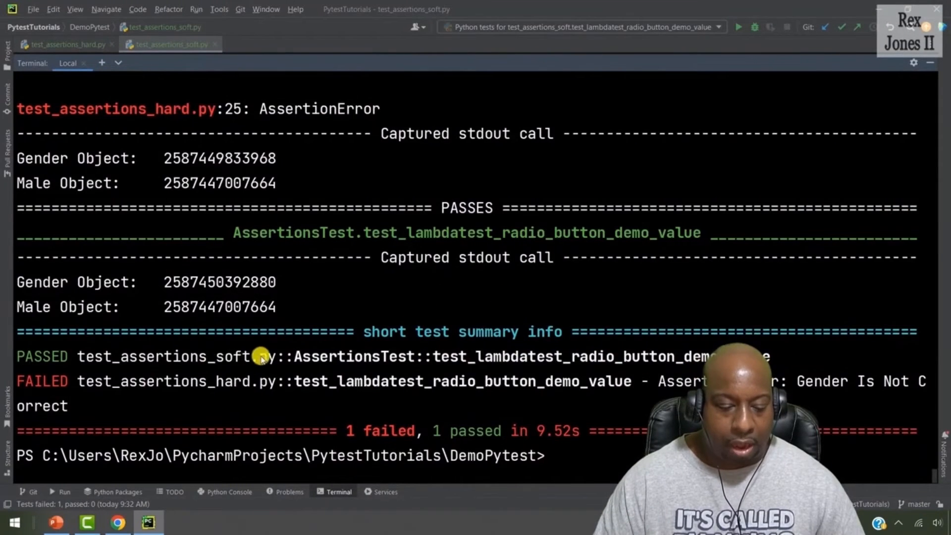
double_click(254, 356)
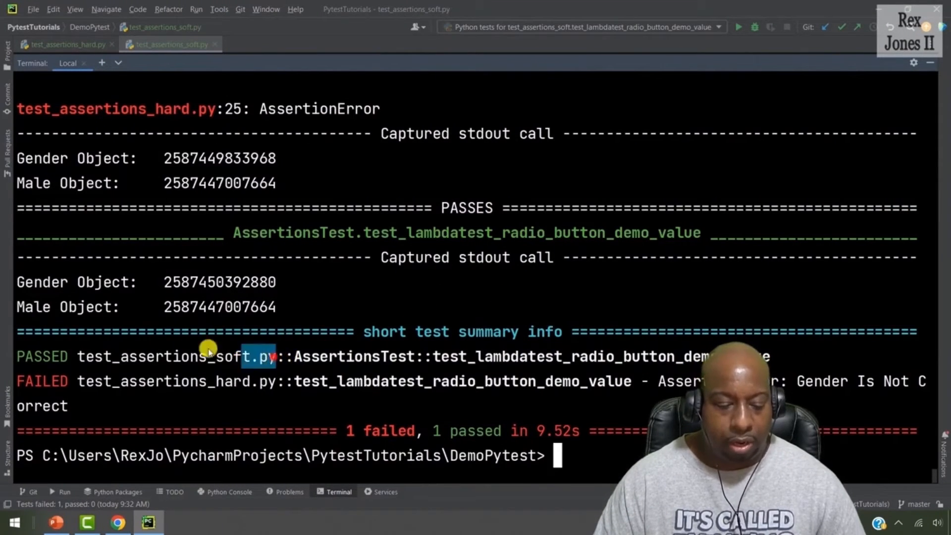
double_click(176, 357)
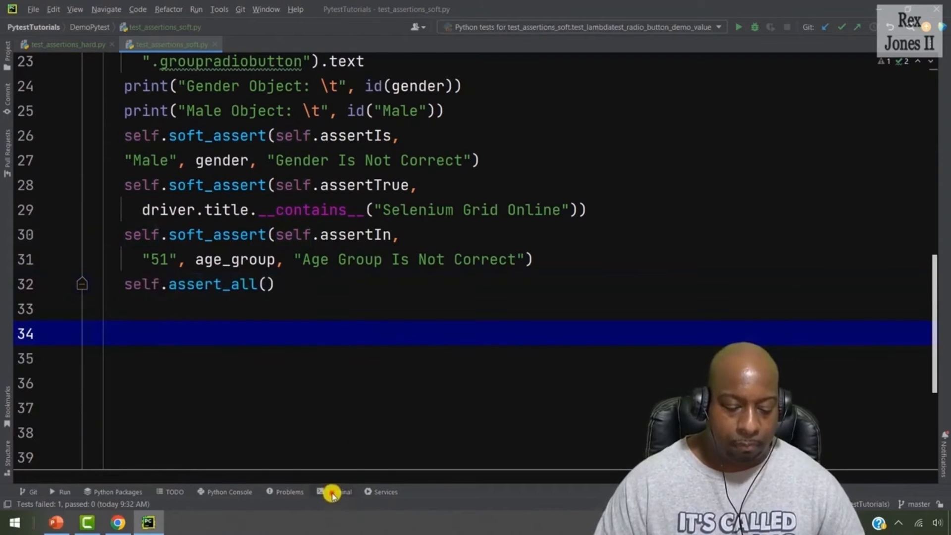
Rerun pytest -v -rA so both tests fail with the soft-assert failure details listed
left_click(338, 491)
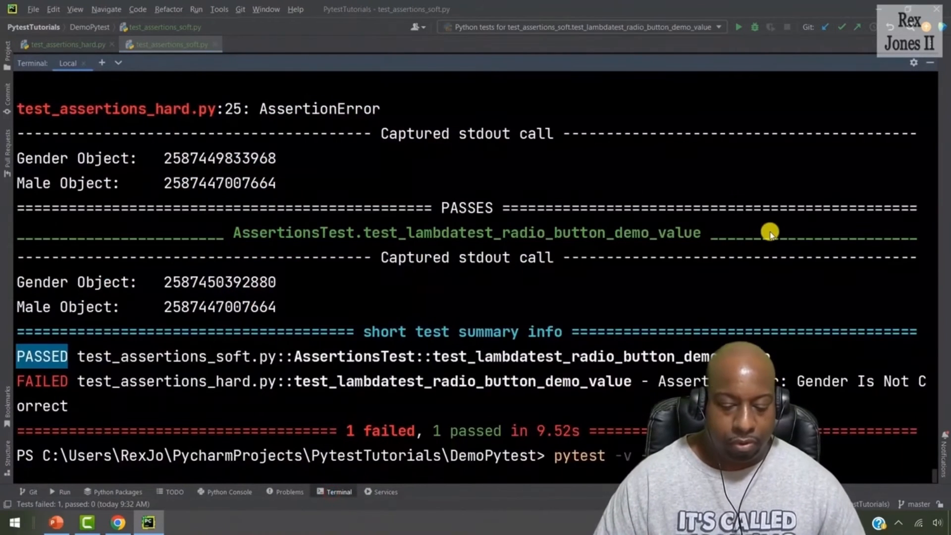
key("Return")
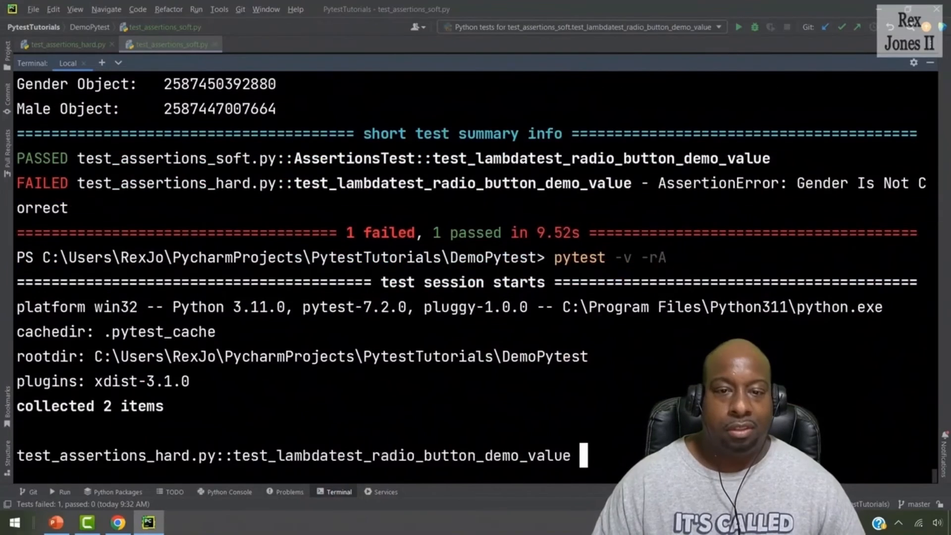
left_click(178, 522)
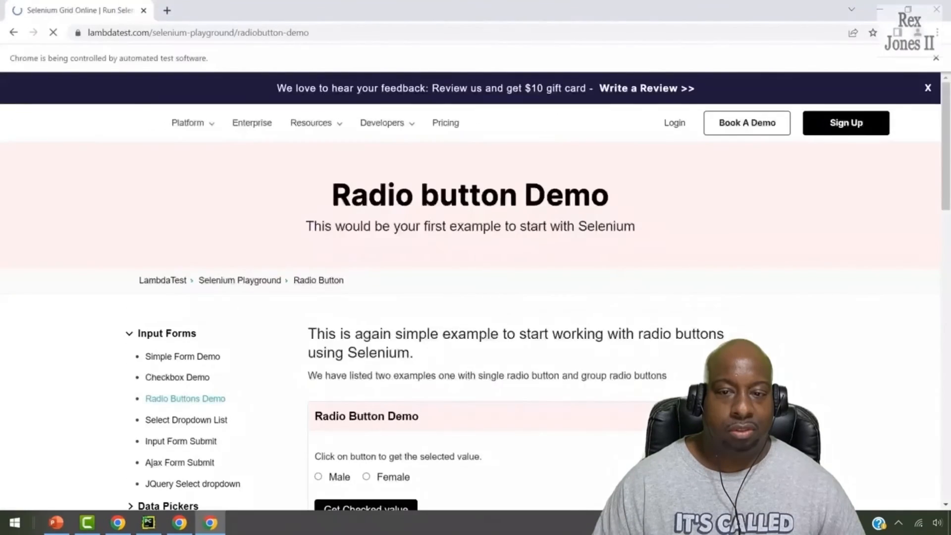
scroll("down", 3)
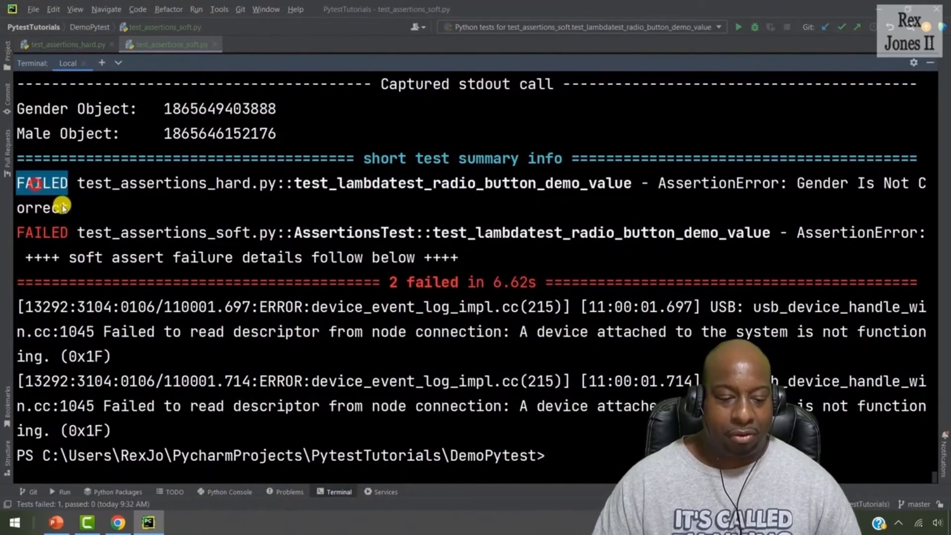
mouse_move(91, 236)
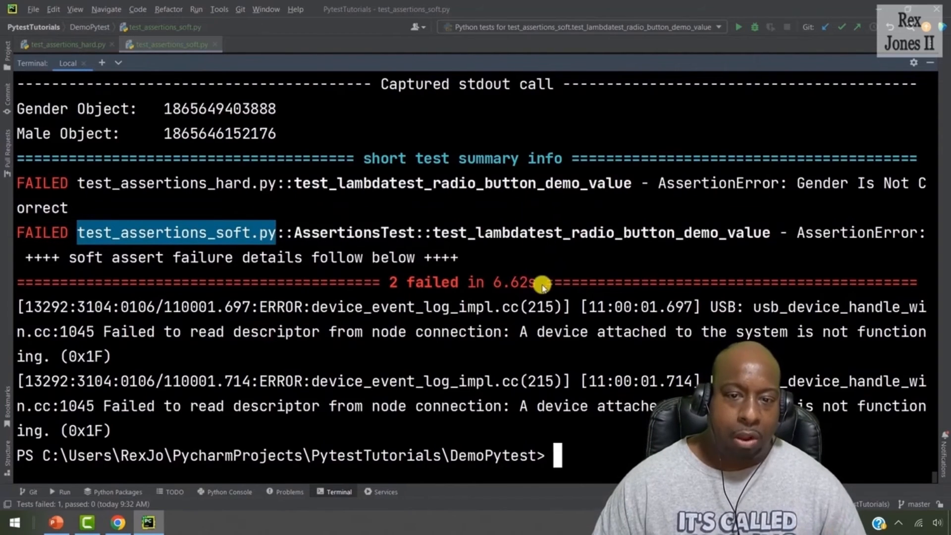
mouse_move(512, 226)
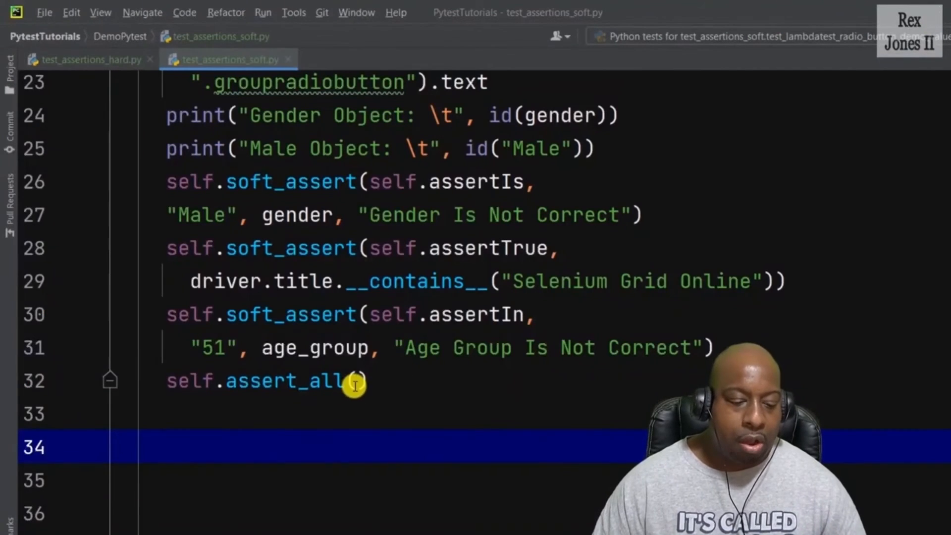
Give self.assert_all the message "Verify Gender, Title, & Age Group"
type("\"\"")
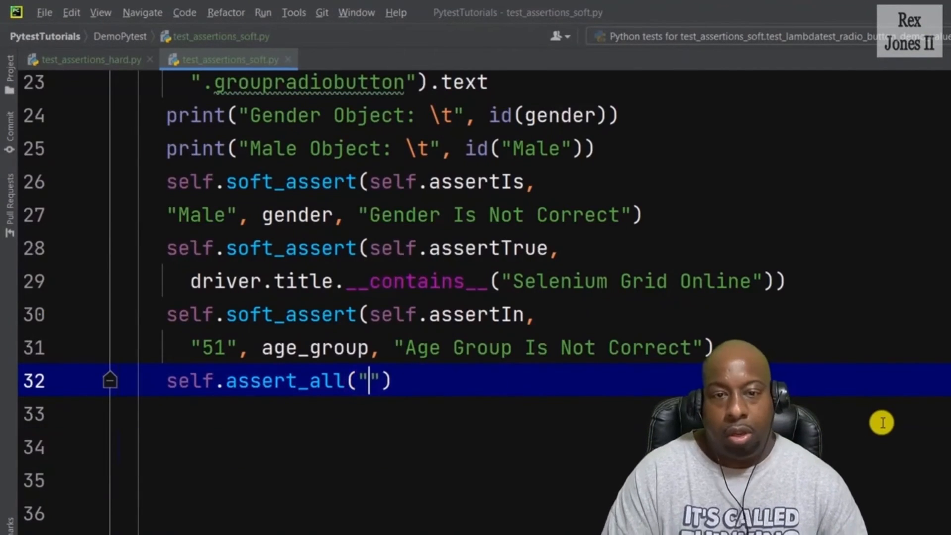
type("Ve")
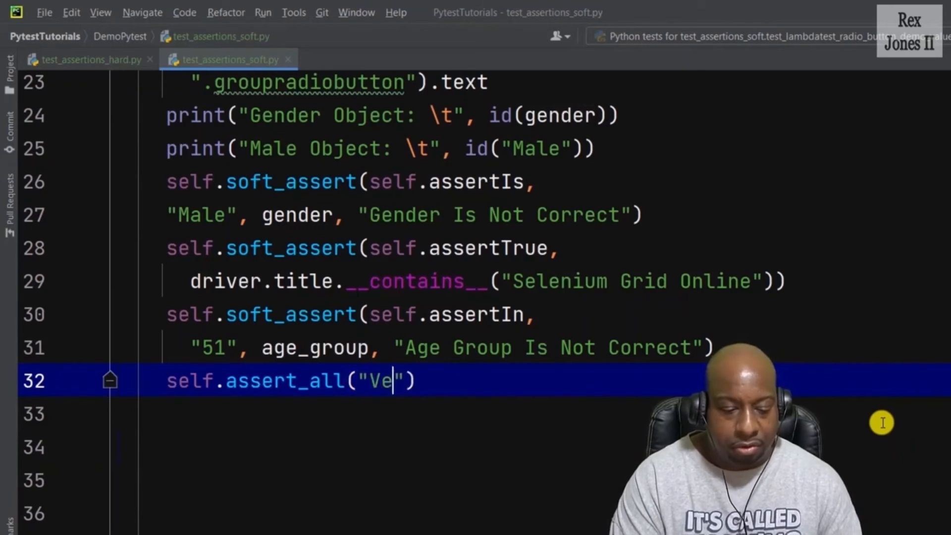
type("rify Gender")
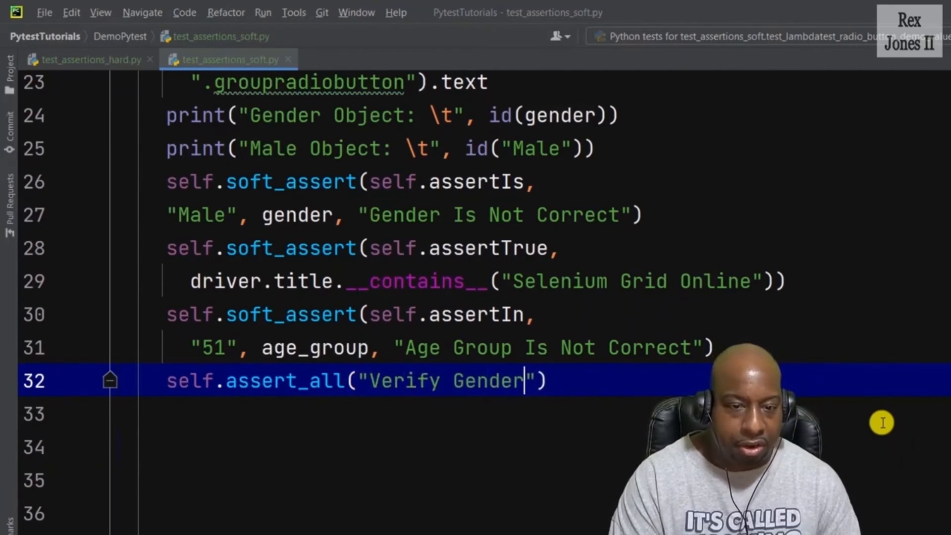
type(", Tit")
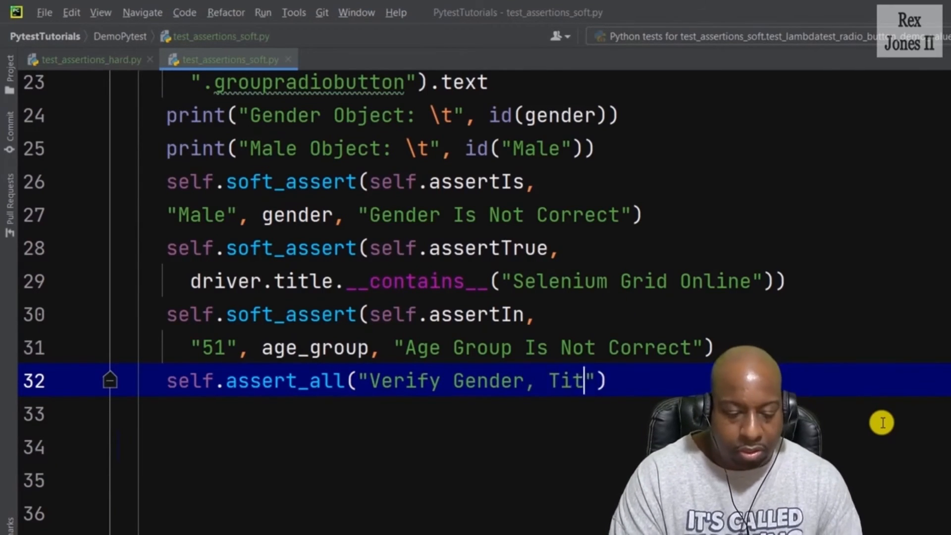
type("le,")
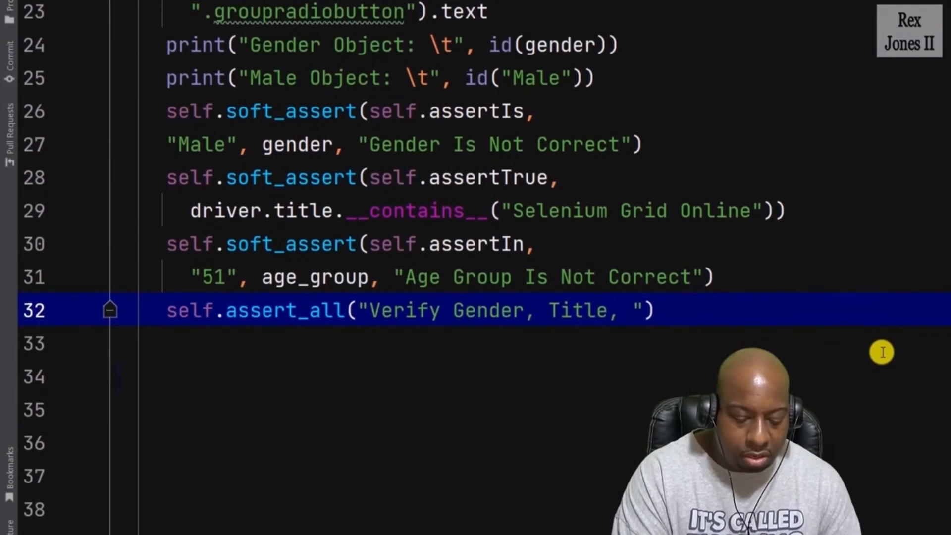
type("& Age Group")
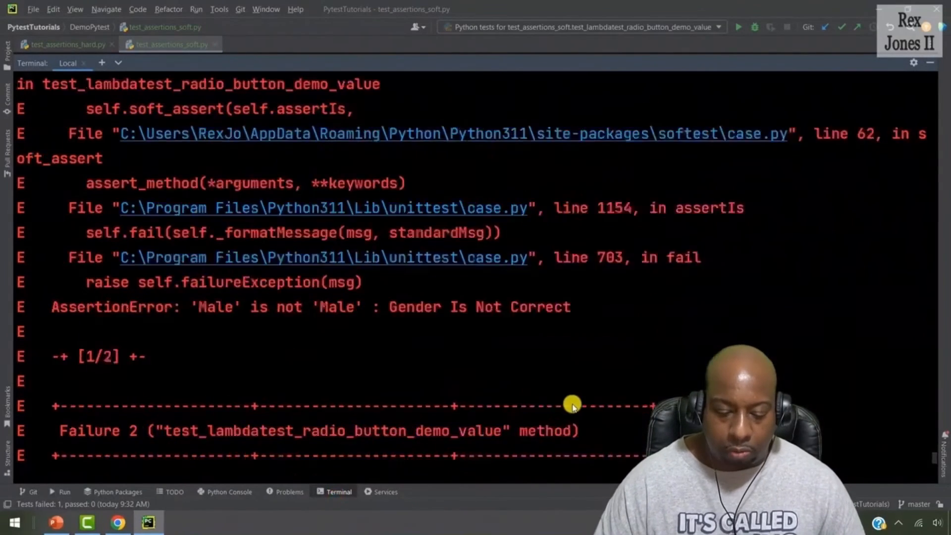
scroll("down", 3)
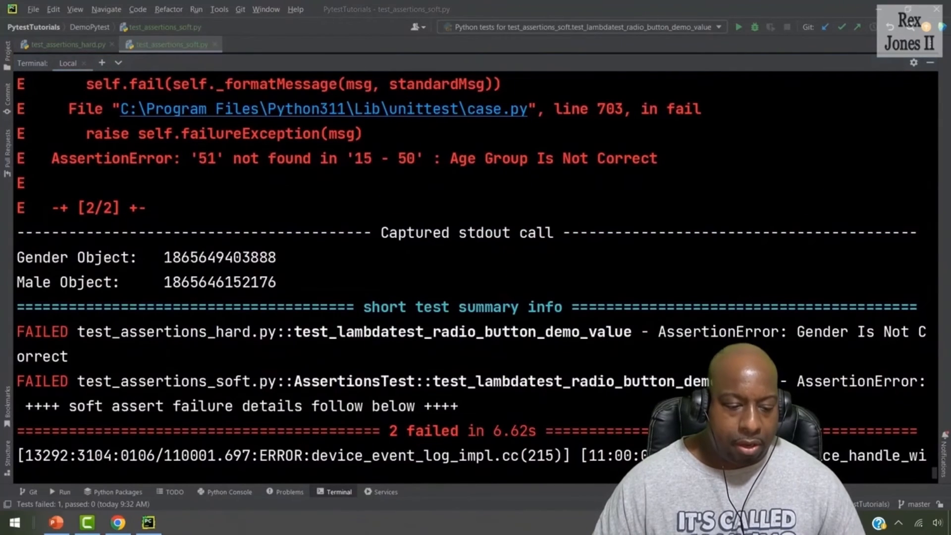
mouse_move(329, 290)
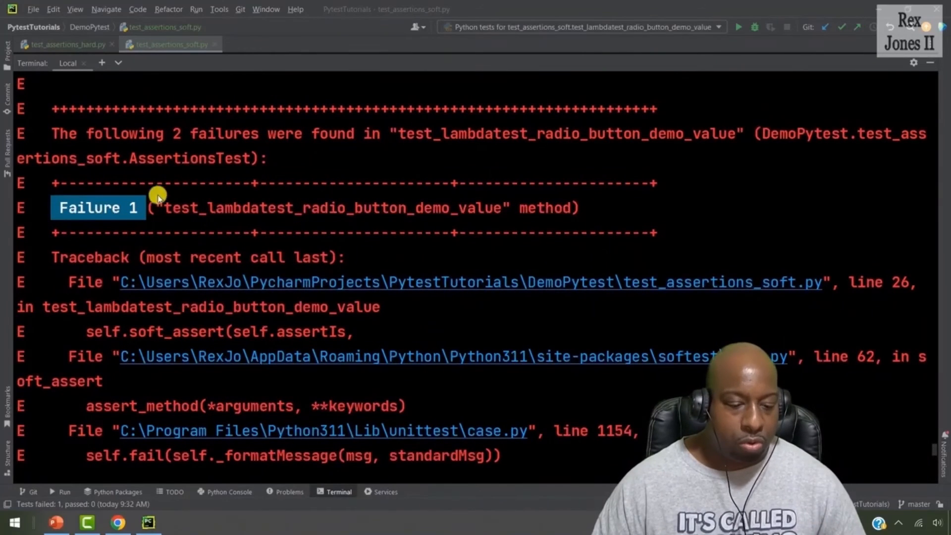
mouse_move(180, 233)
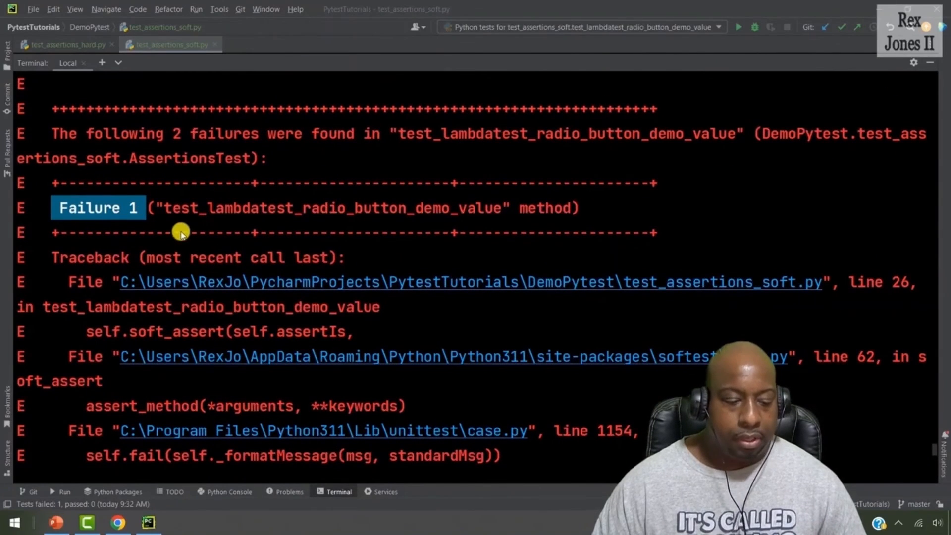
mouse_move(203, 239)
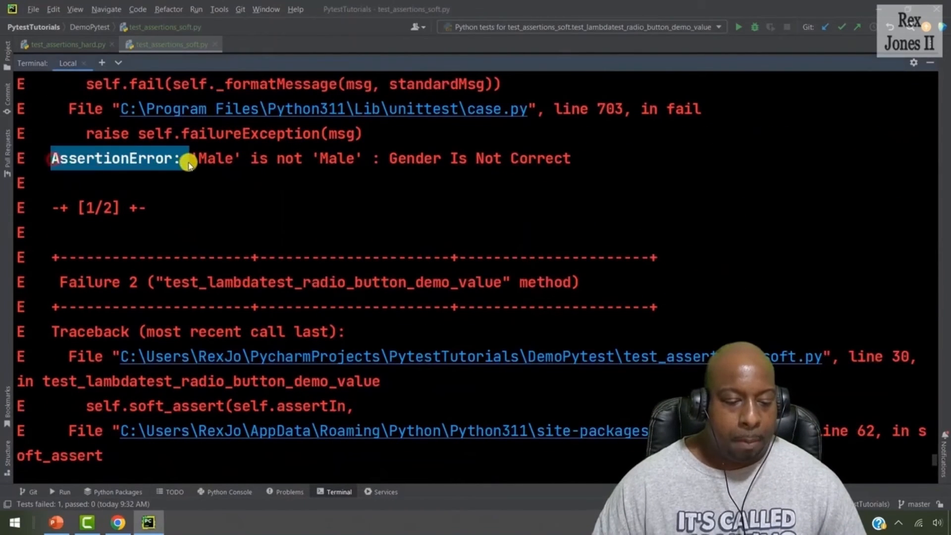
left_click_drag(188, 158, 360, 159)
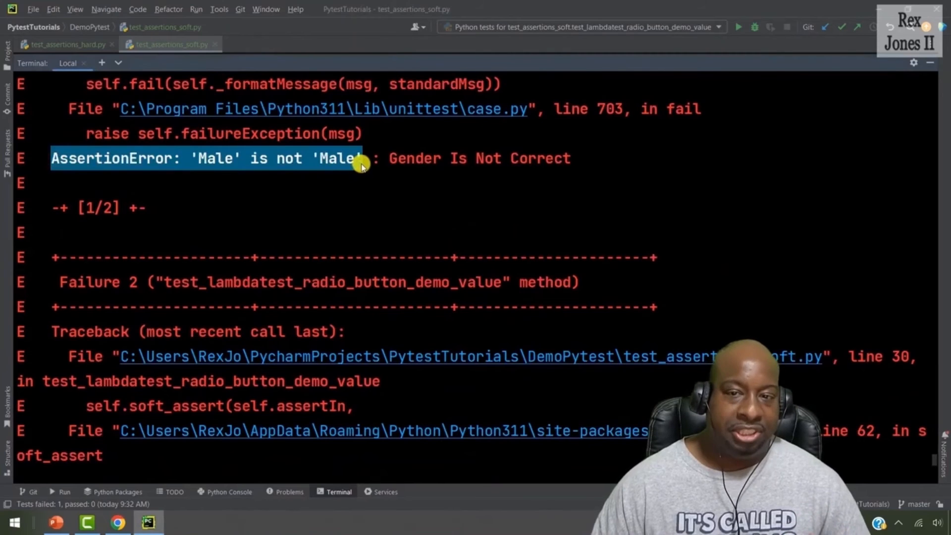
left_click_drag(360, 158, 577, 159)
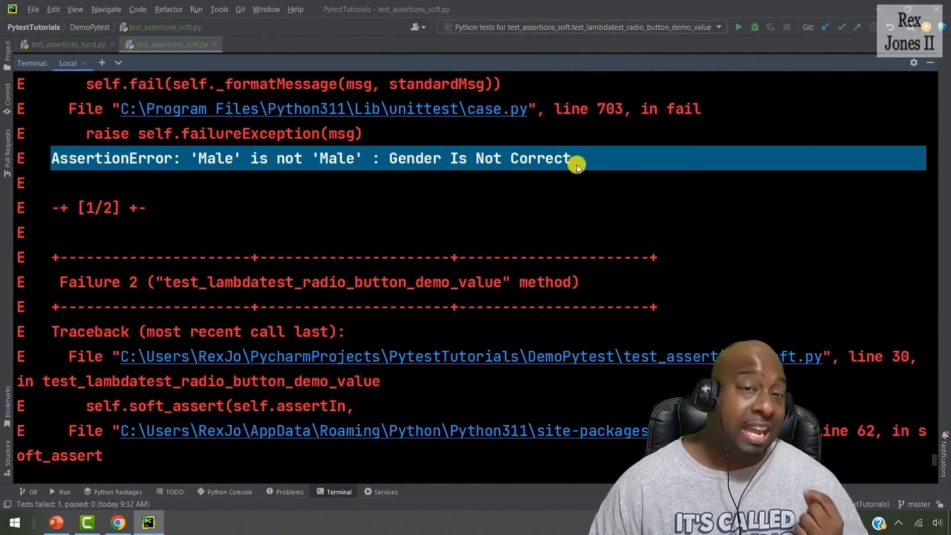
scroll("down", 3)
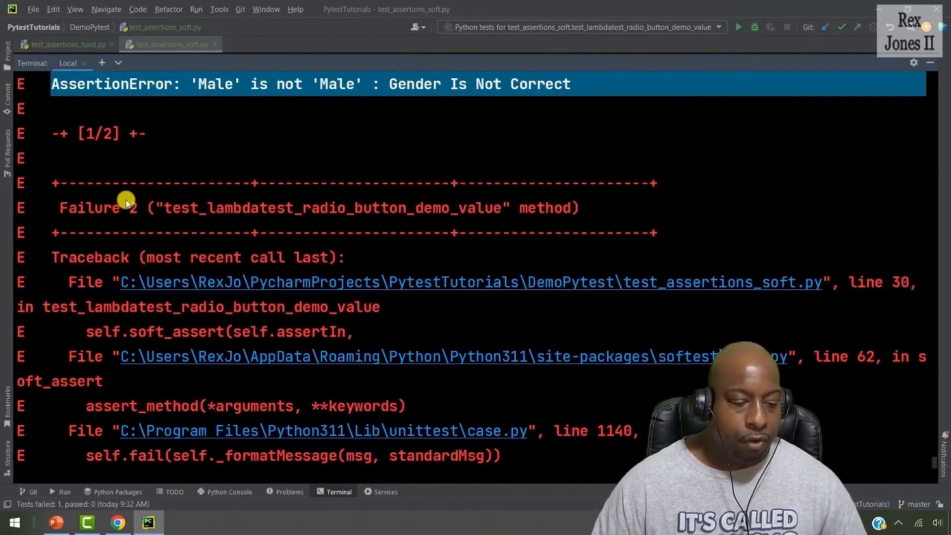
double_click(91, 207)
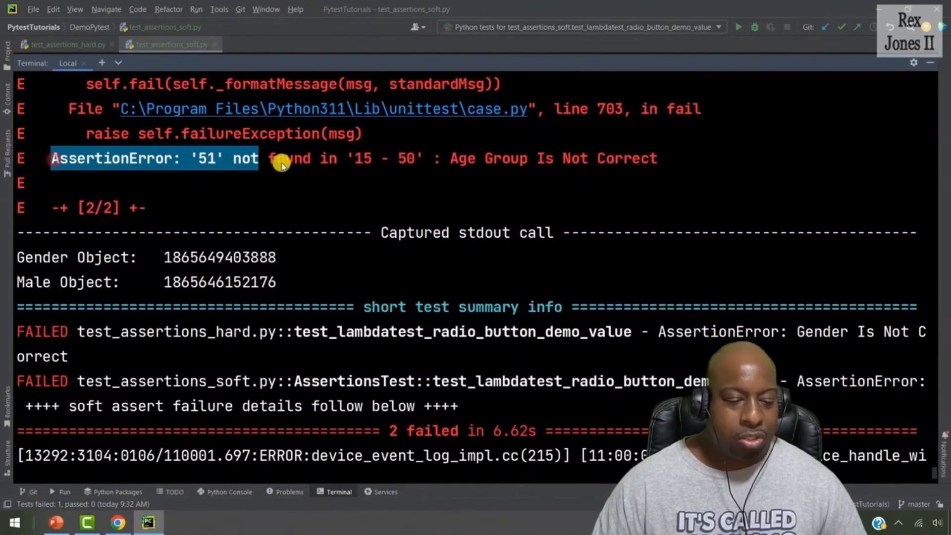
left_click_drag(280, 166, 376, 165)
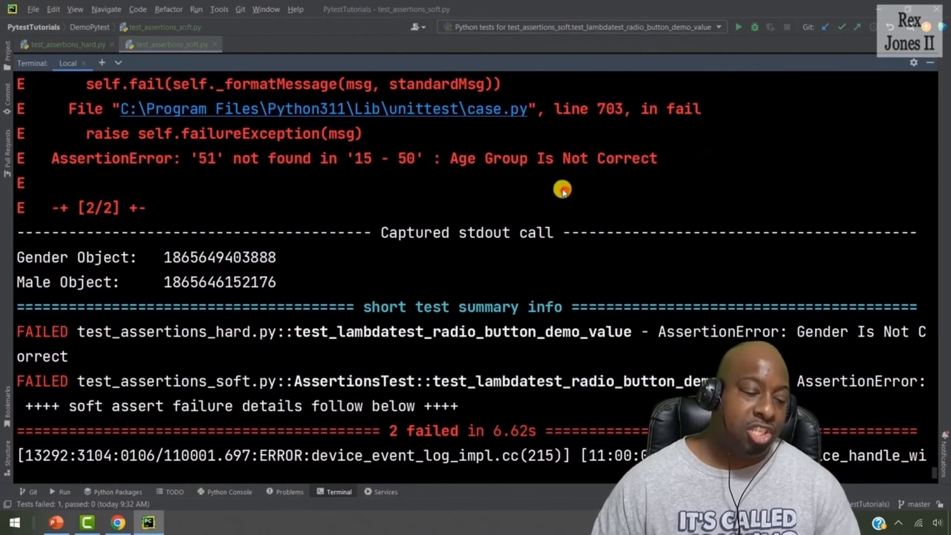
mouse_move(561, 188)
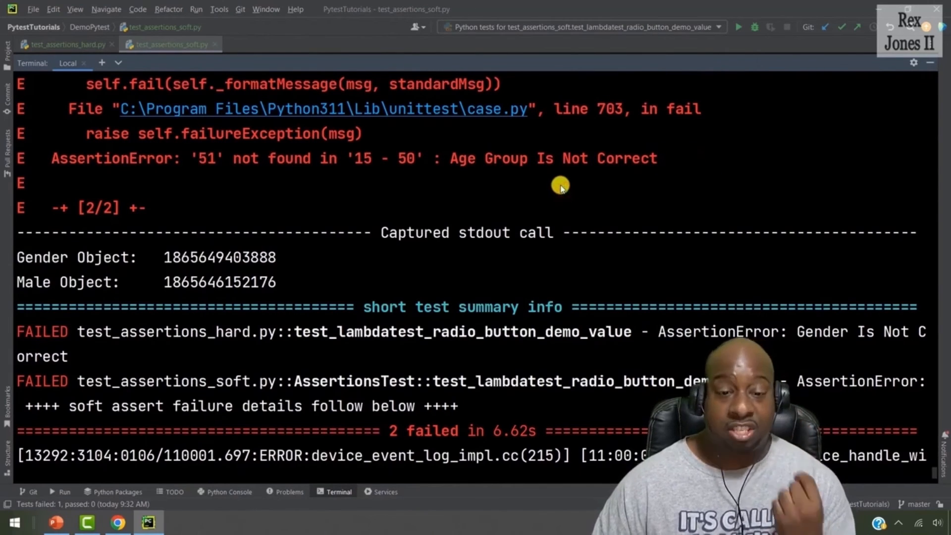
mouse_move(677, 145)
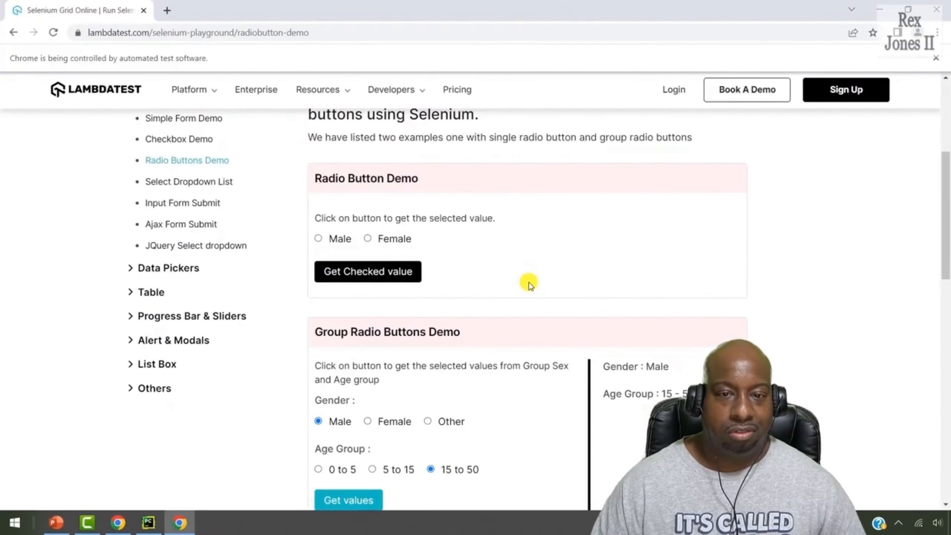
Rerun the soft-assert test so its failures carry the Verify Gender, Title, & Age Group label
left_click(147, 522)
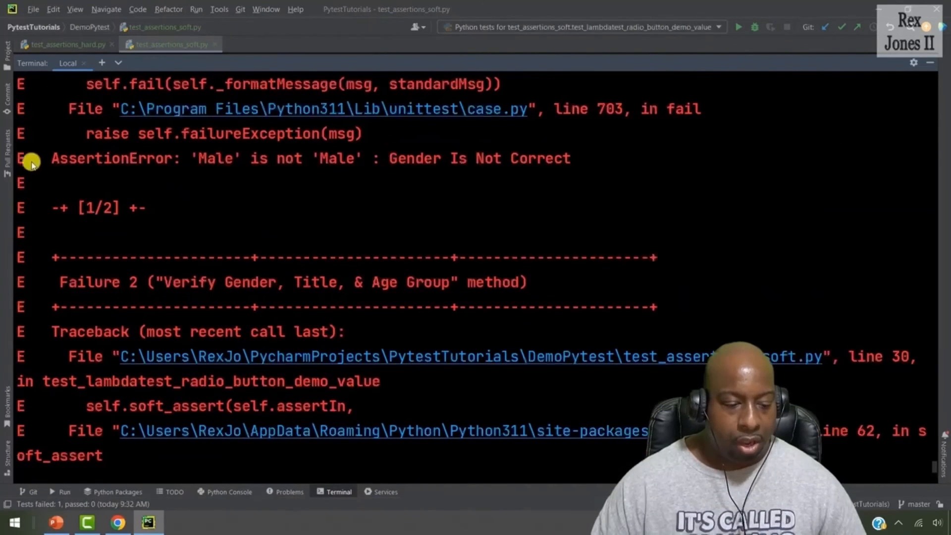
left_click_drag(52, 158, 363, 159)
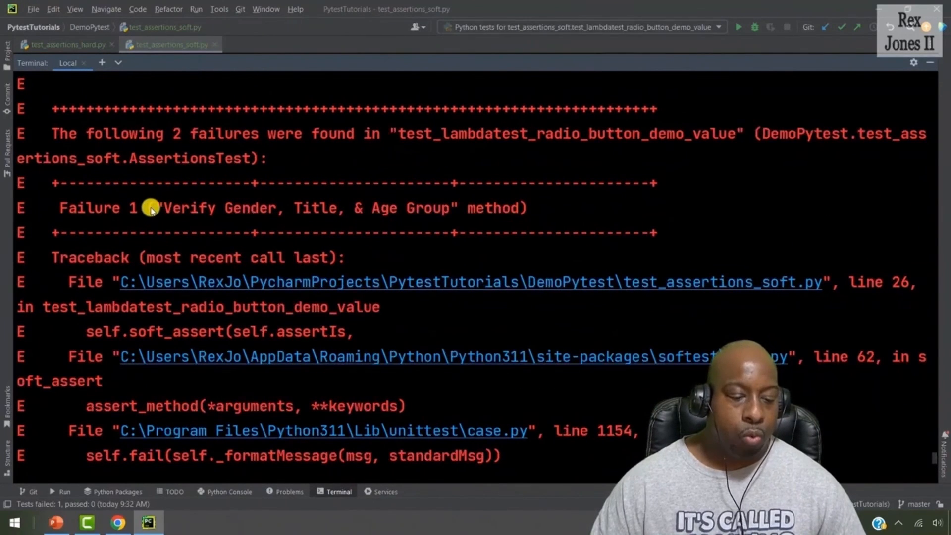
double_click(182, 207)
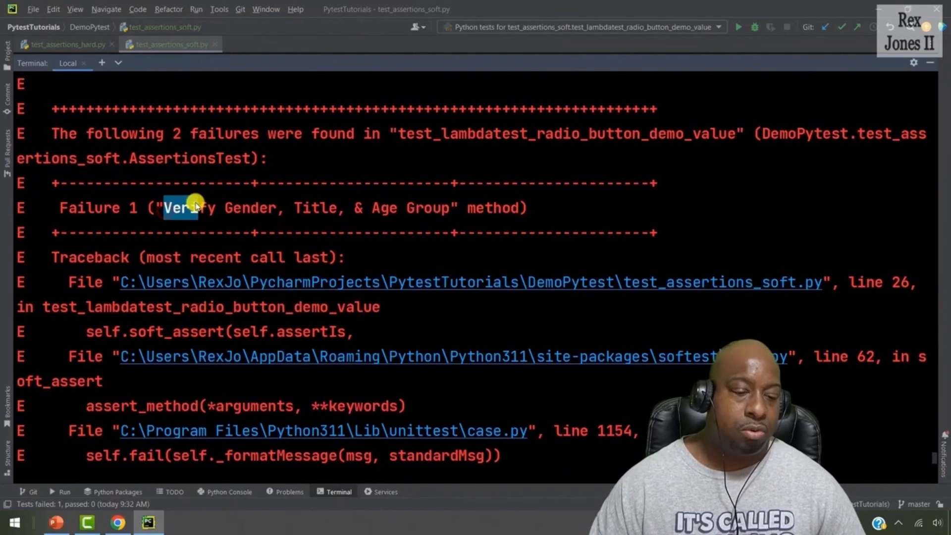
left_click_drag(176, 207, 291, 207)
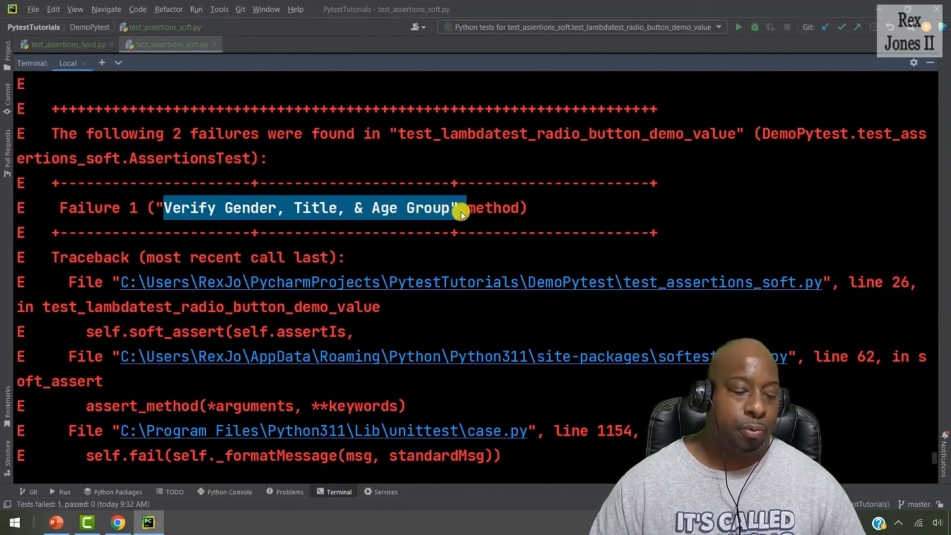
scroll("down", 3)
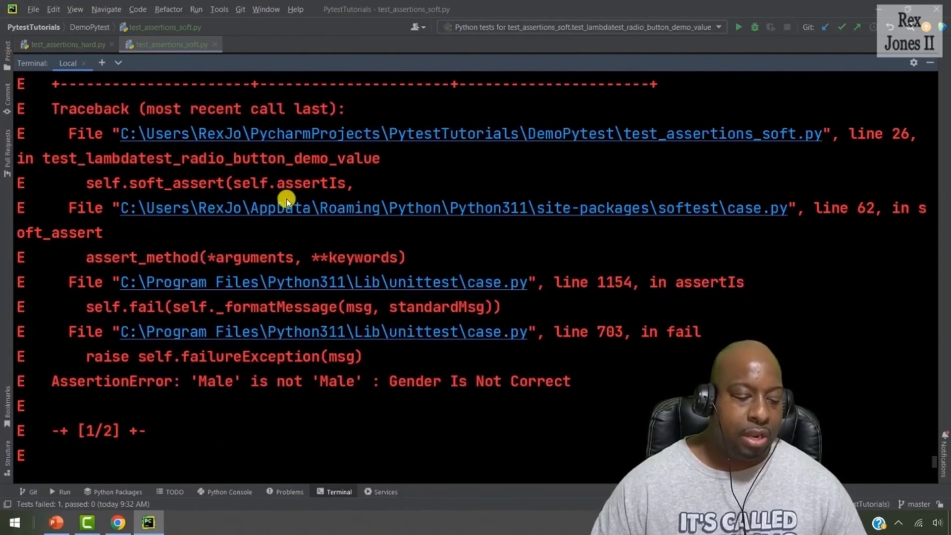
scroll("down", 3)
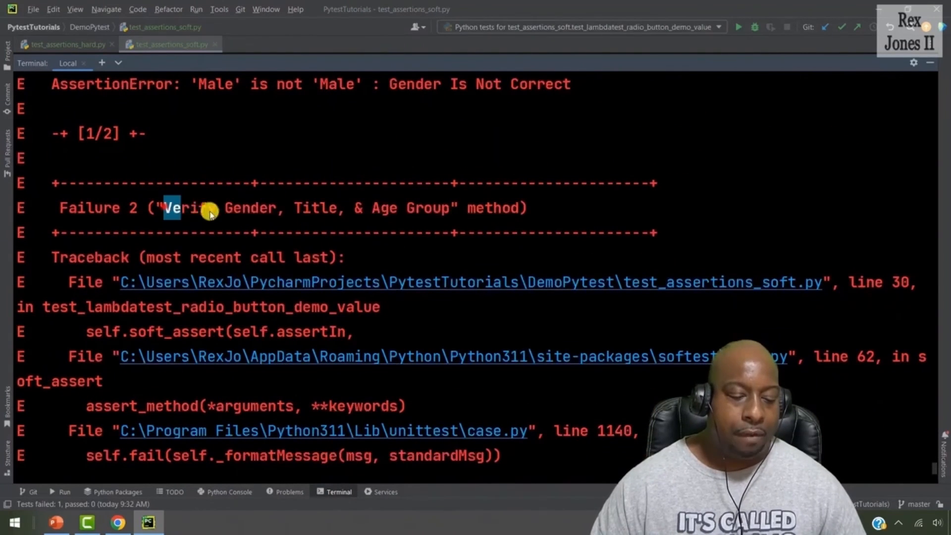